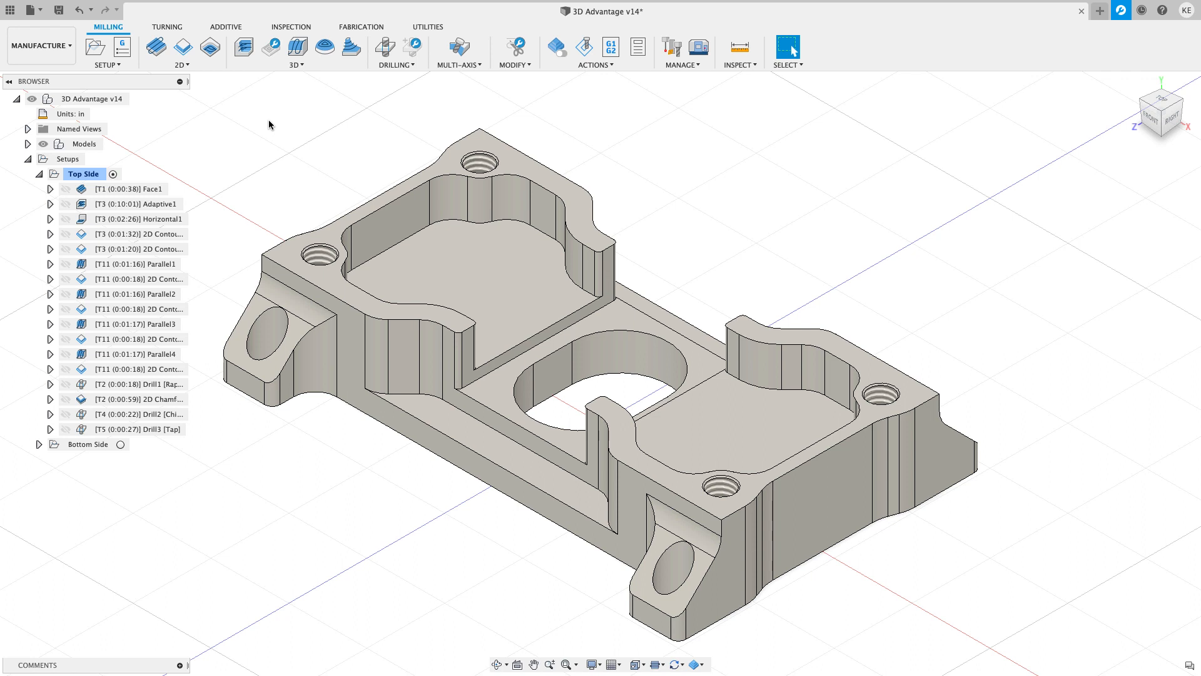
pyautogui.moveTo(255, 161)
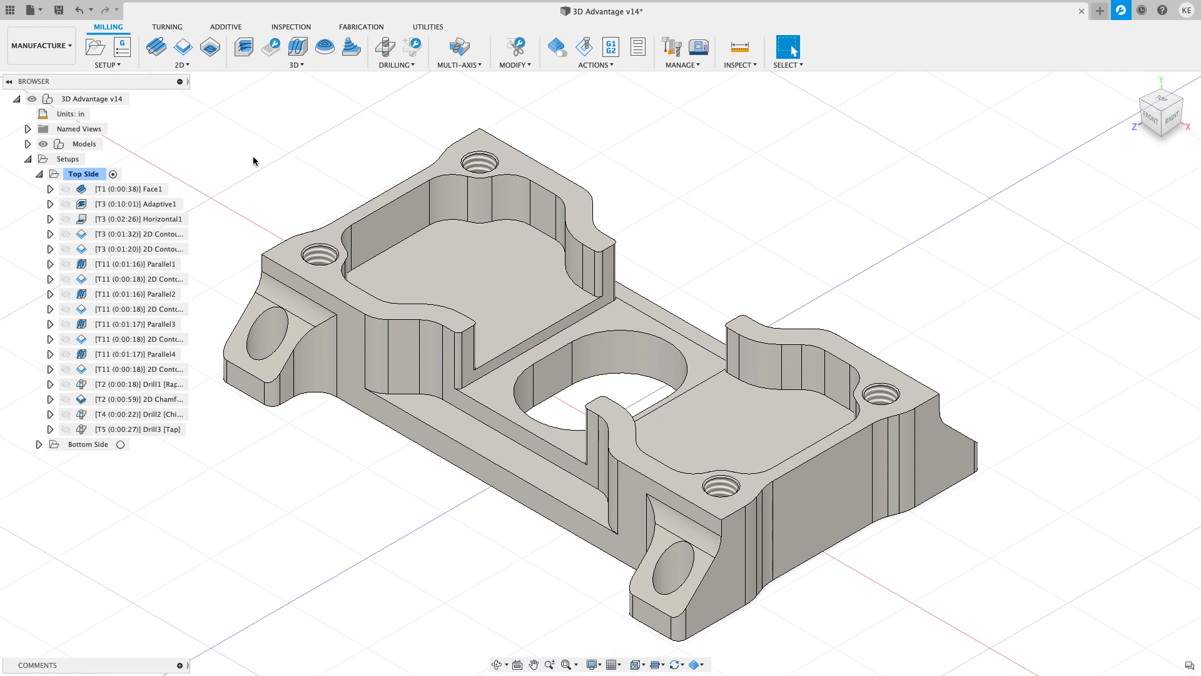
pyautogui.moveTo(182, 192)
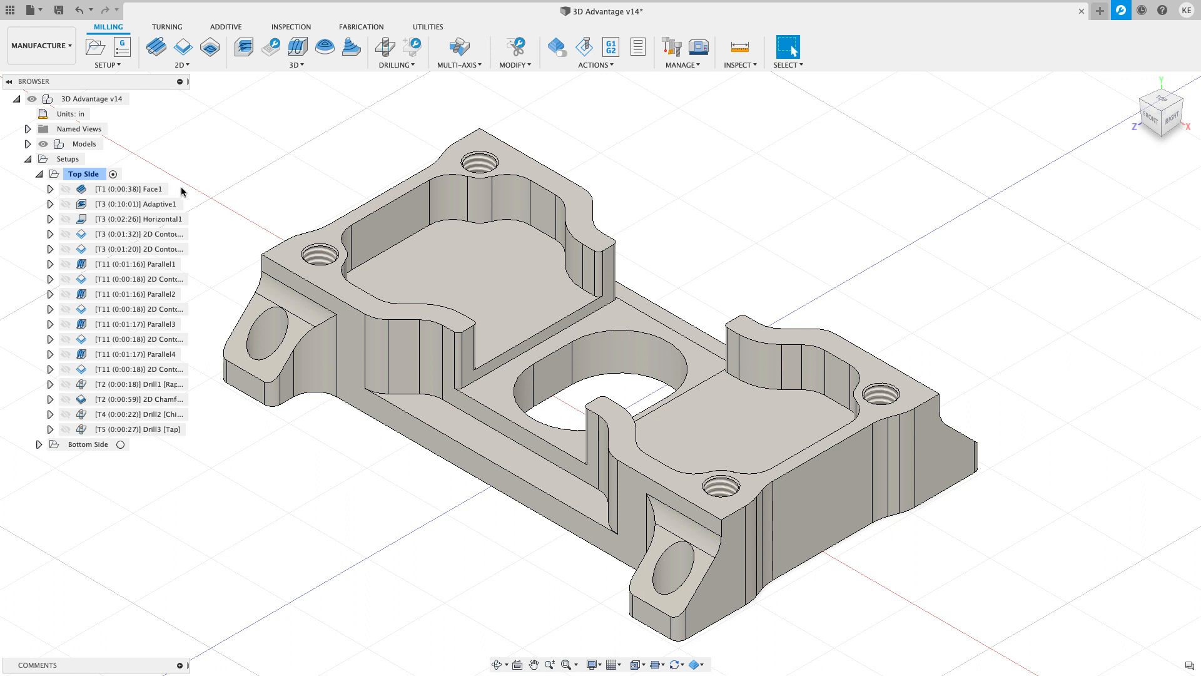
pyautogui.moveTo(269, 185)
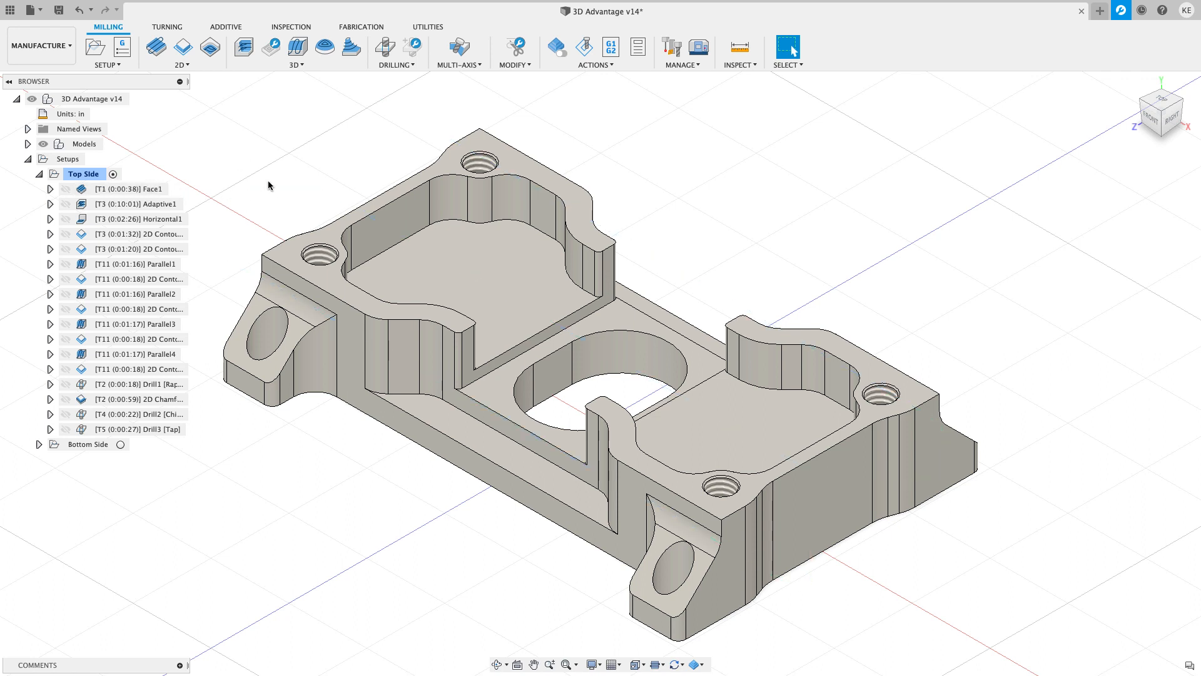
# Preview Face1, Adaptive1, Horizontal1, 2D Contour2 and both 2D Contour3 toolpaths in turn under Top Side.
pyautogui.click(130, 189)
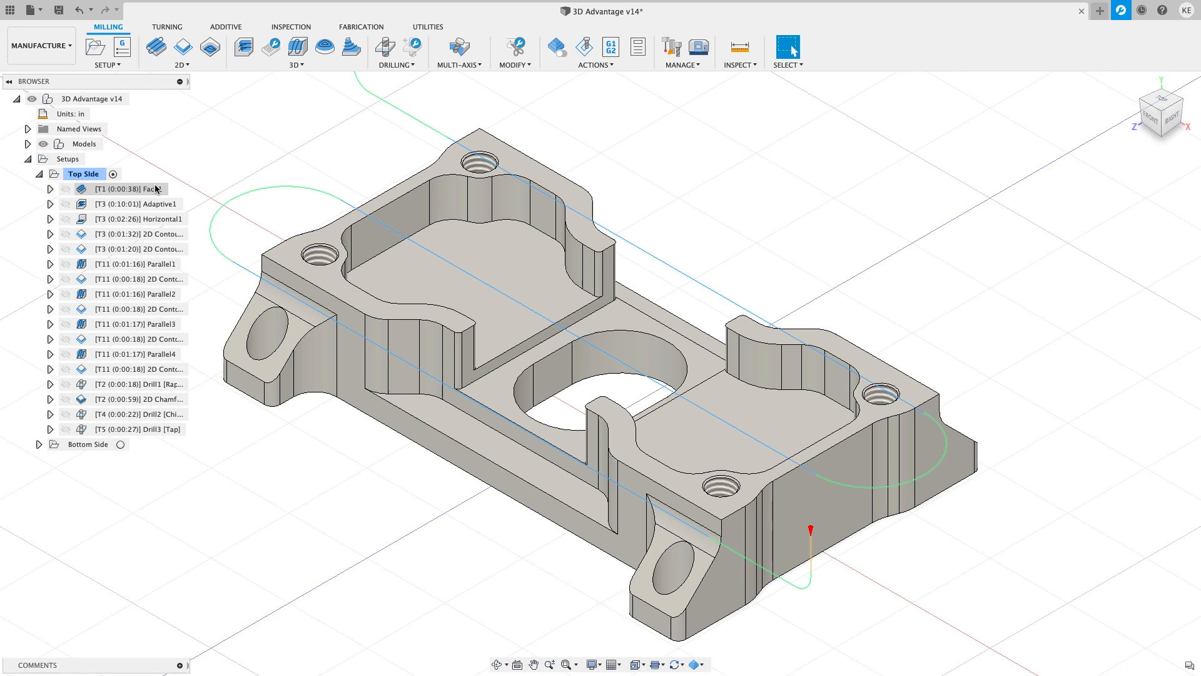
pyautogui.click(137, 204)
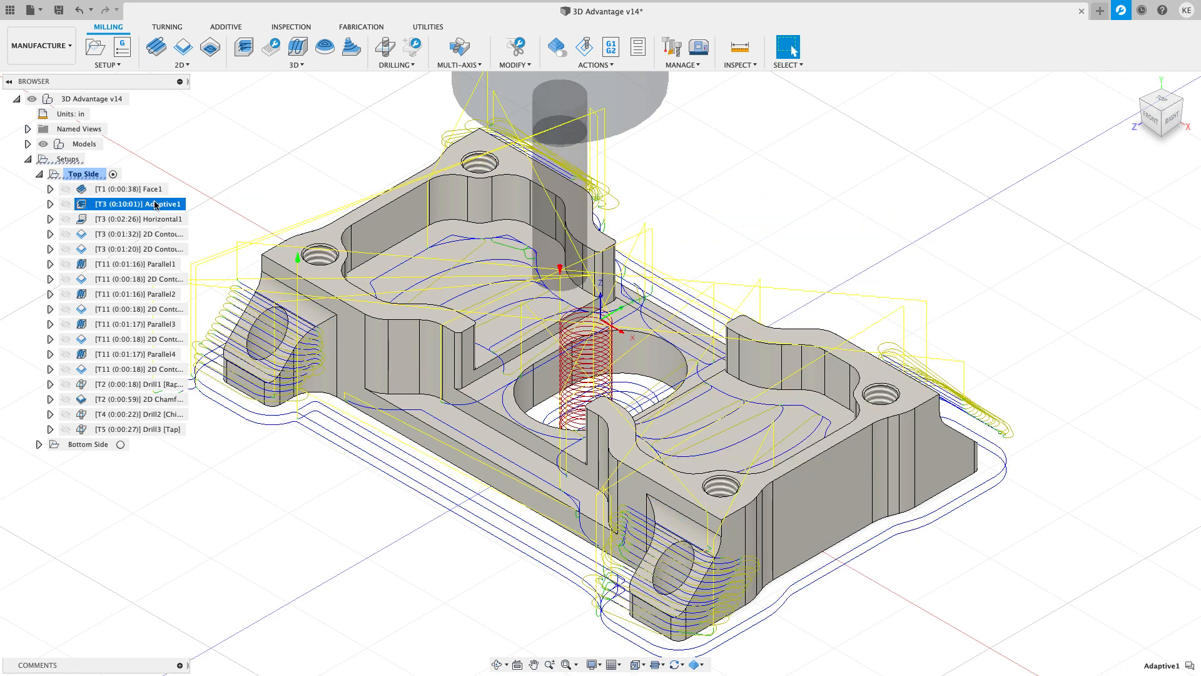
pyautogui.click(142, 218)
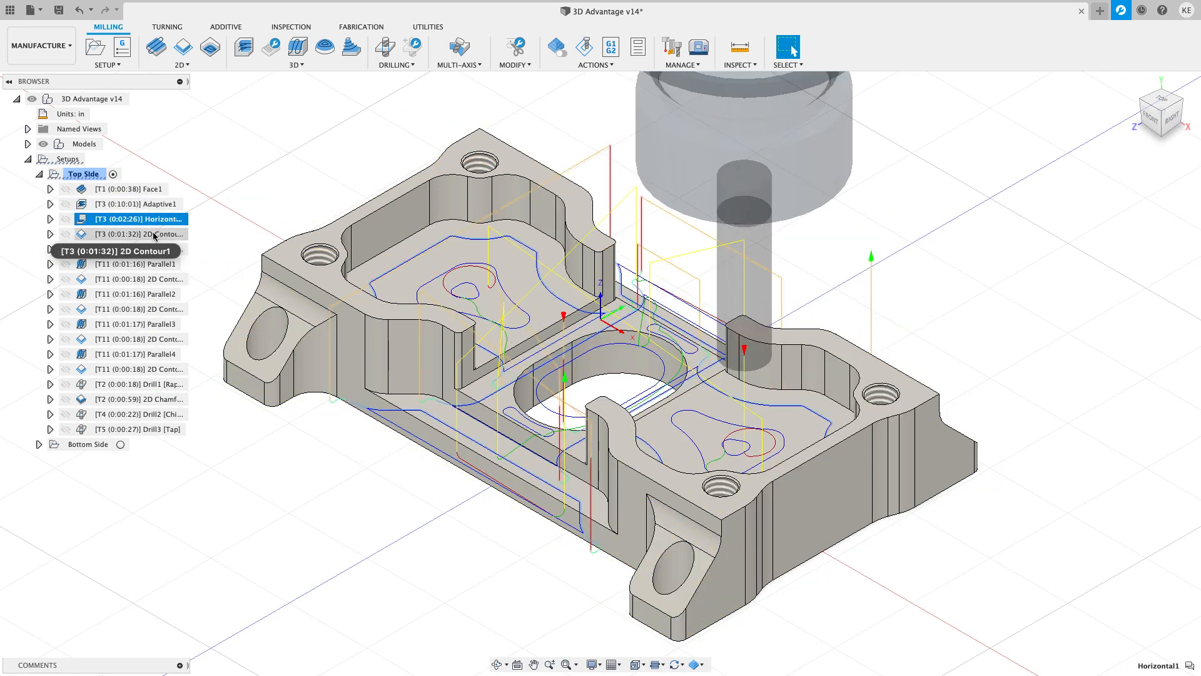
pyautogui.click(140, 248)
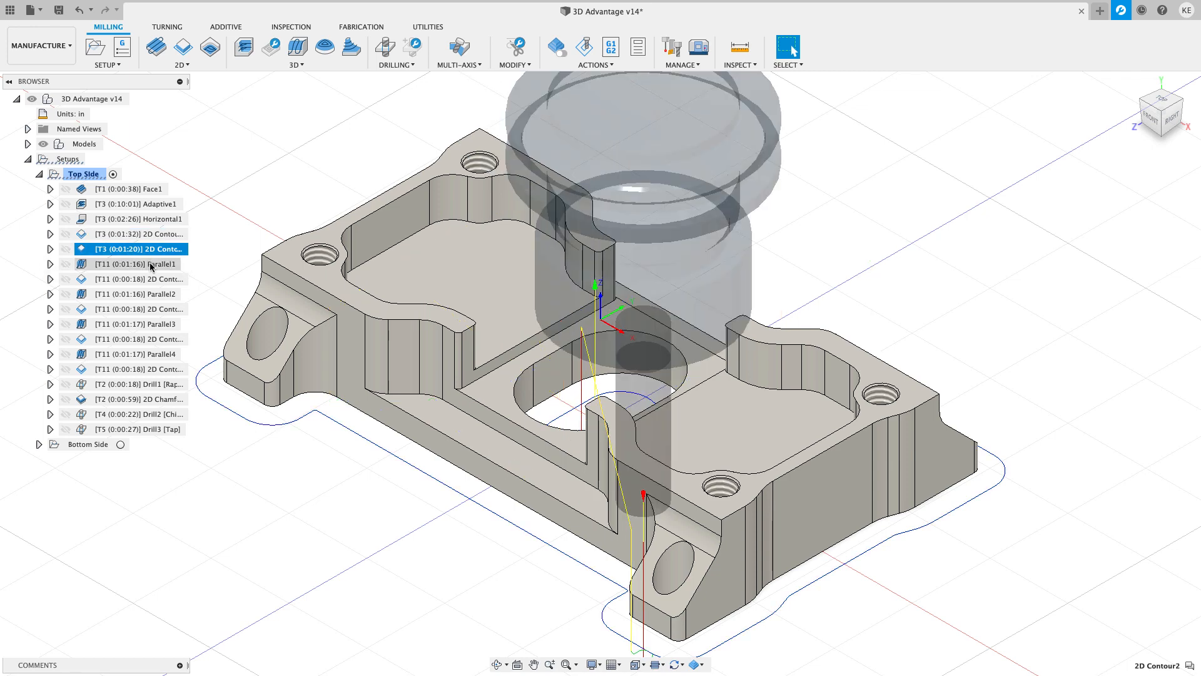
pyautogui.click(138, 279)
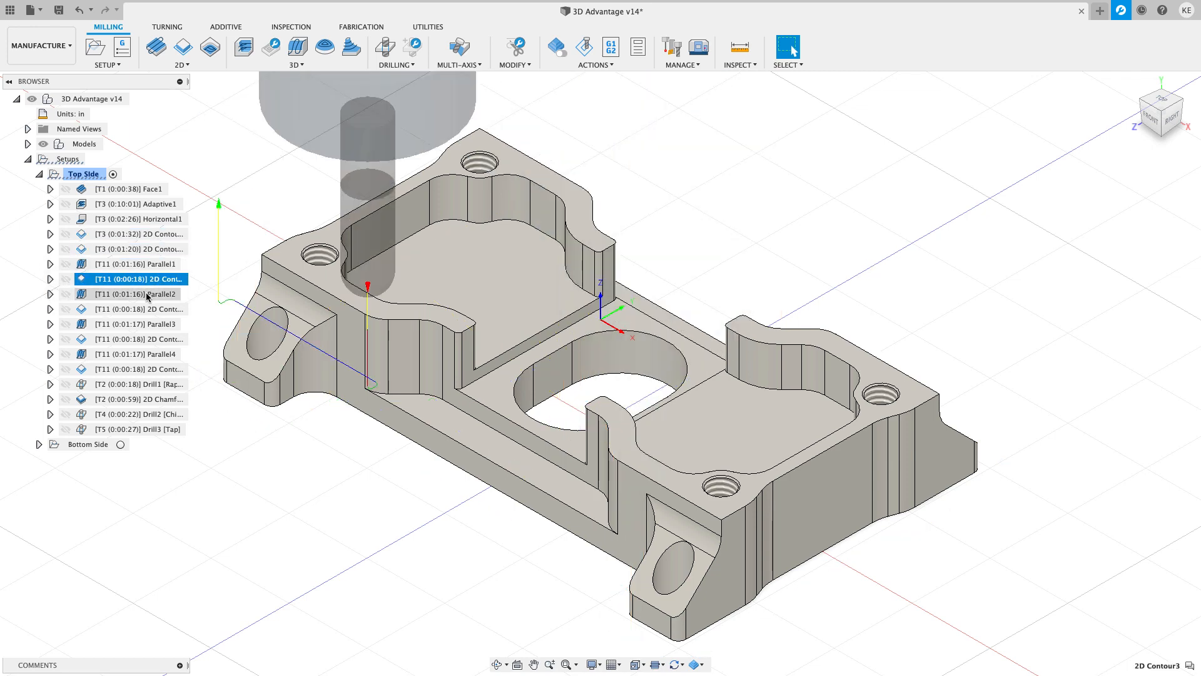
pyautogui.click(137, 309)
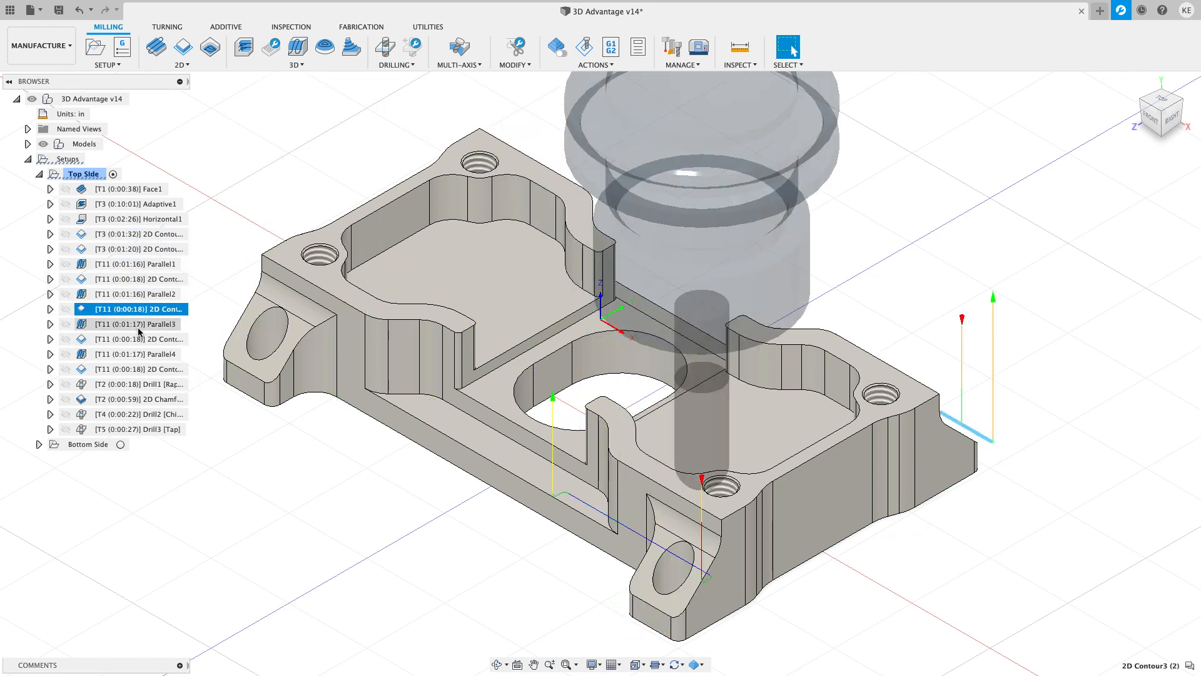
# Run the Top Side machining simulation, play it through the stock removal, then close it.
pyautogui.click(141, 339)
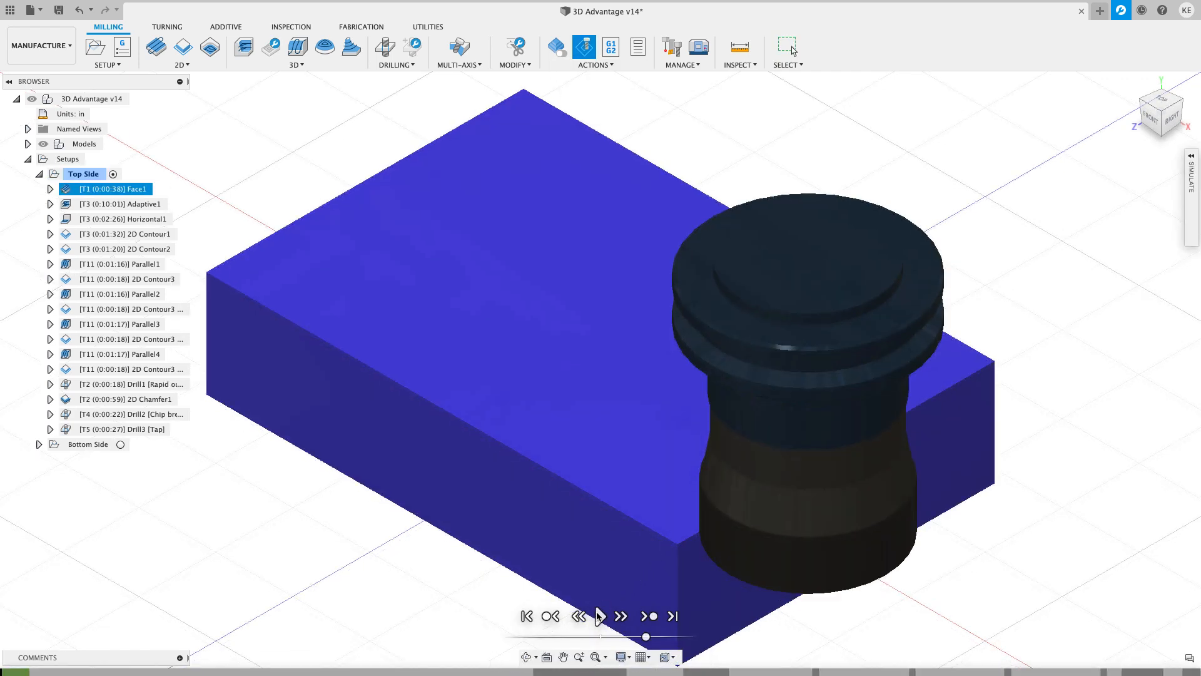
pyautogui.click(598, 615)
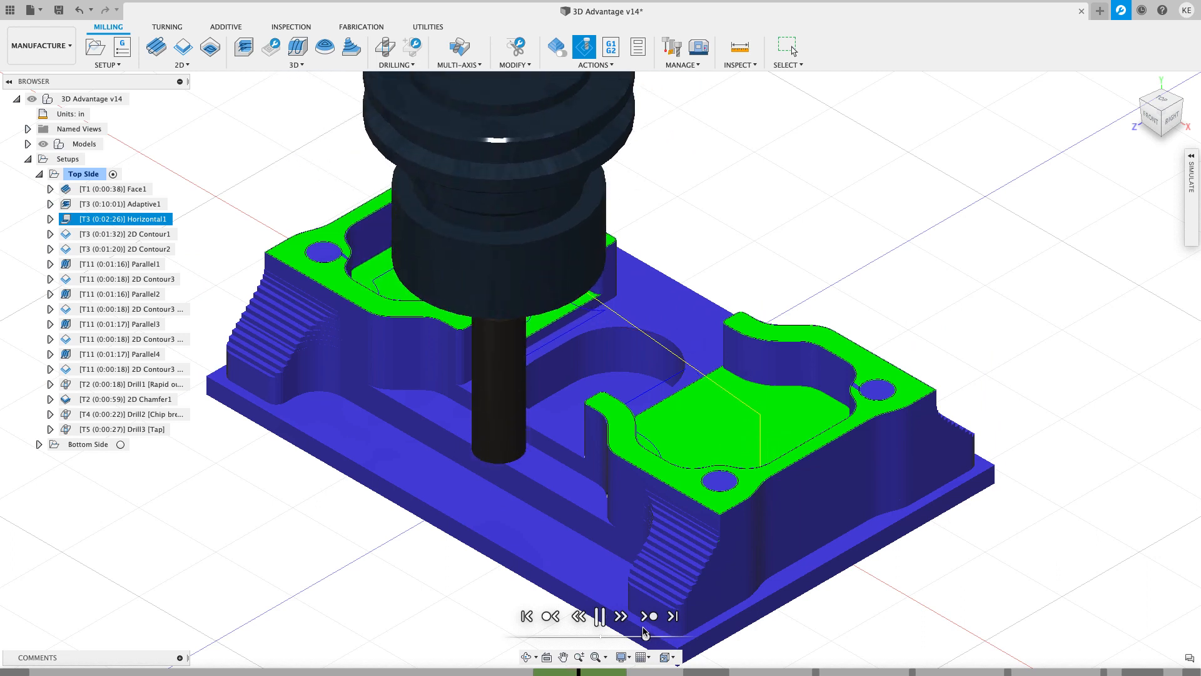
pyautogui.click(650, 633)
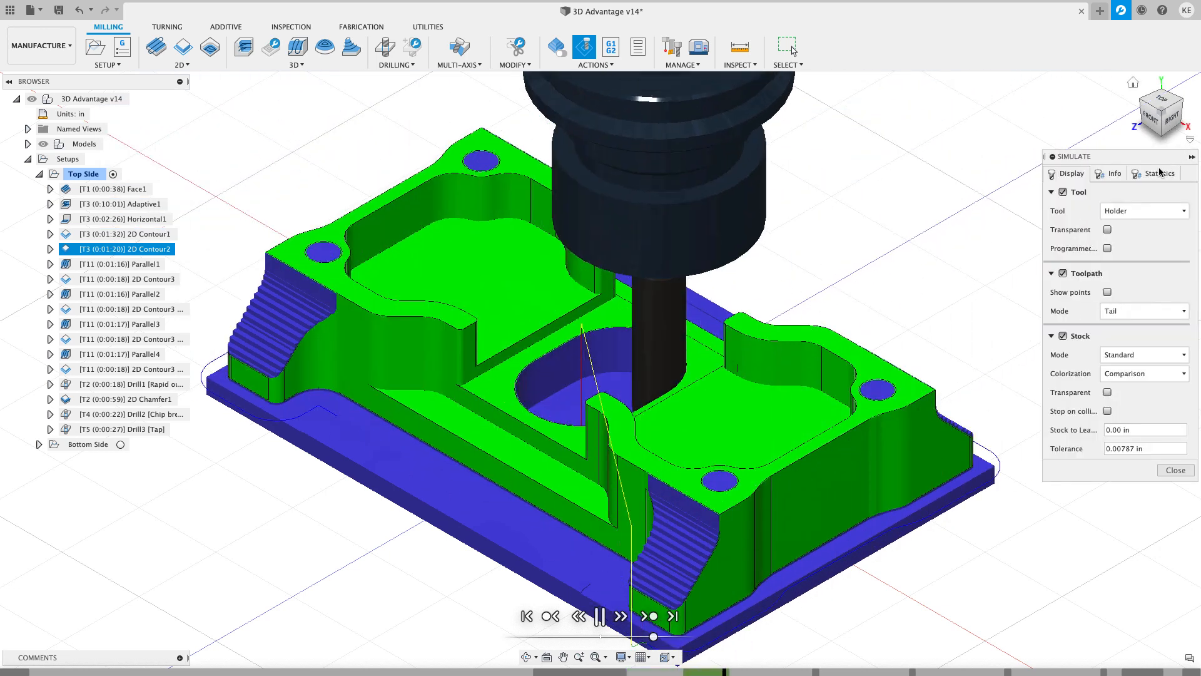
pyautogui.click(1175, 469)
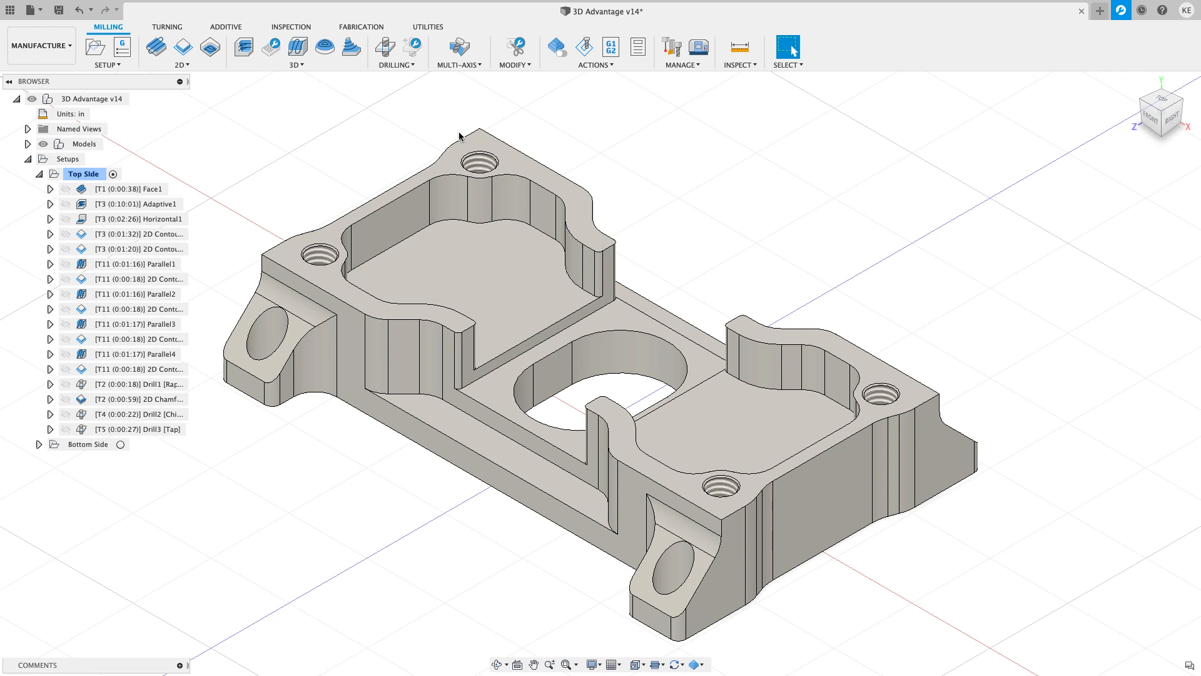
pyautogui.moveTo(556, 47)
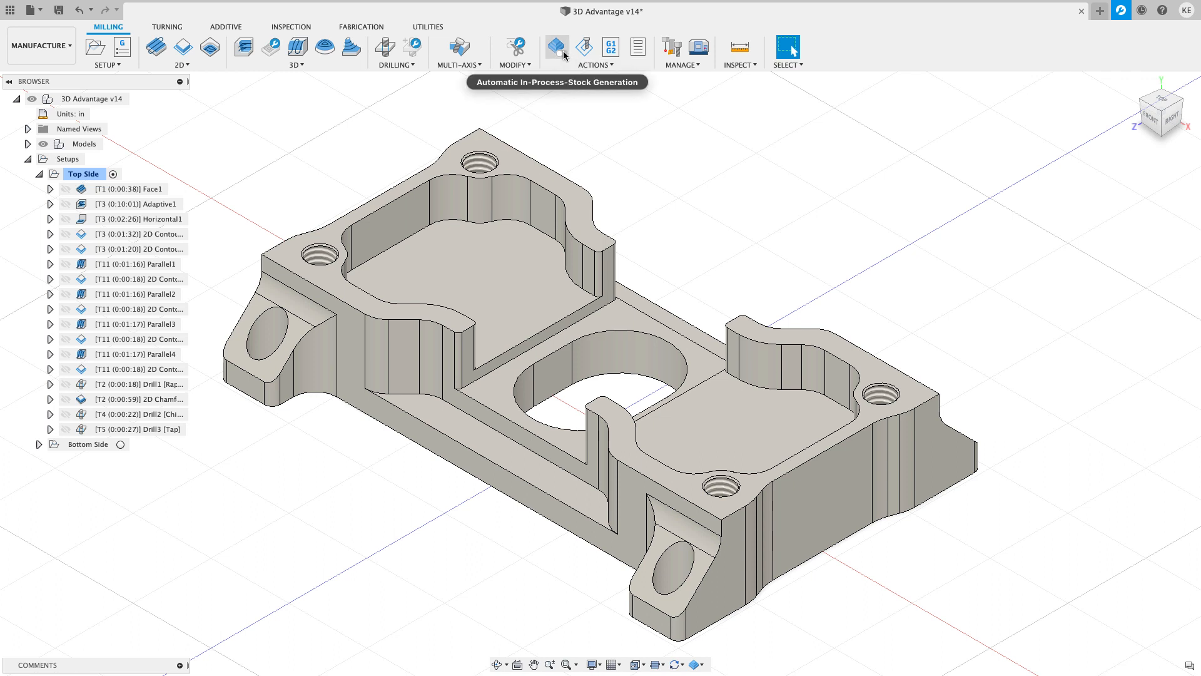
pyautogui.moveTo(555, 48)
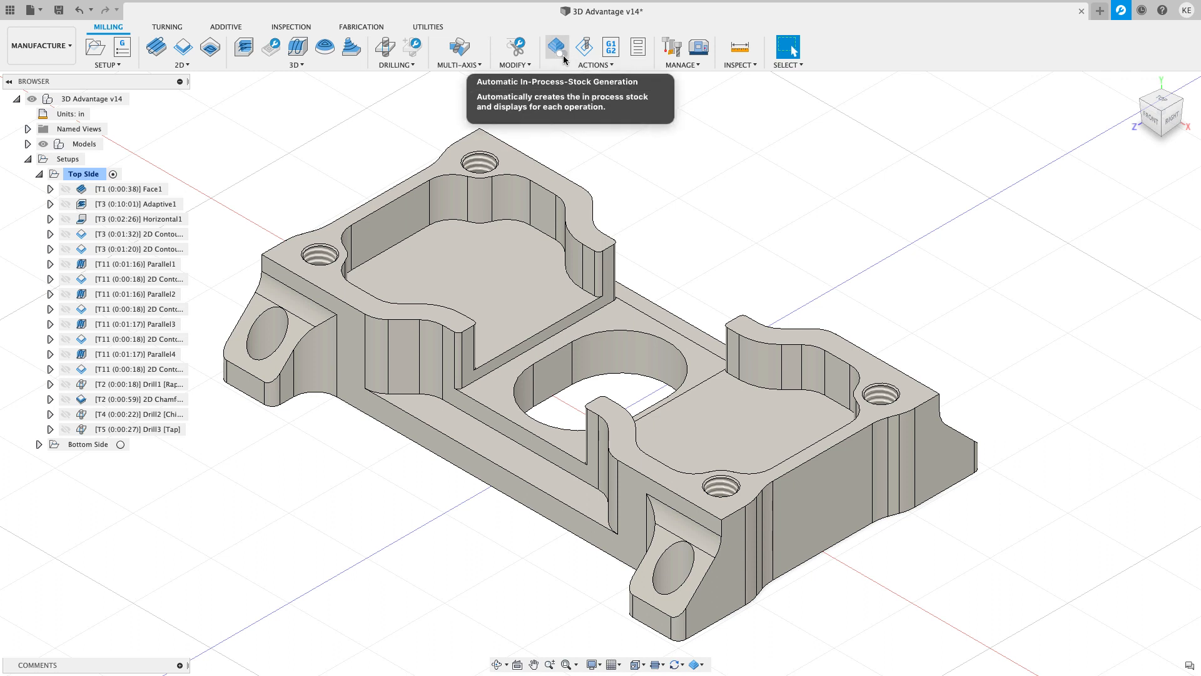
pyautogui.moveTo(589, 115)
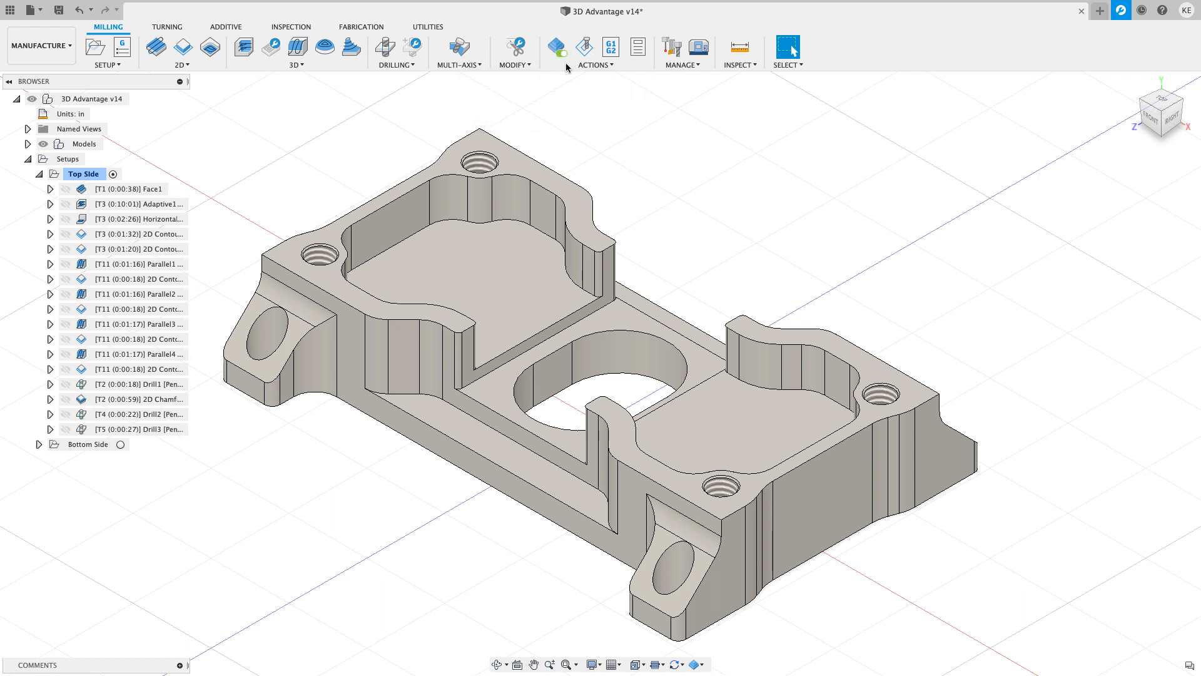
pyautogui.moveTo(333, 130)
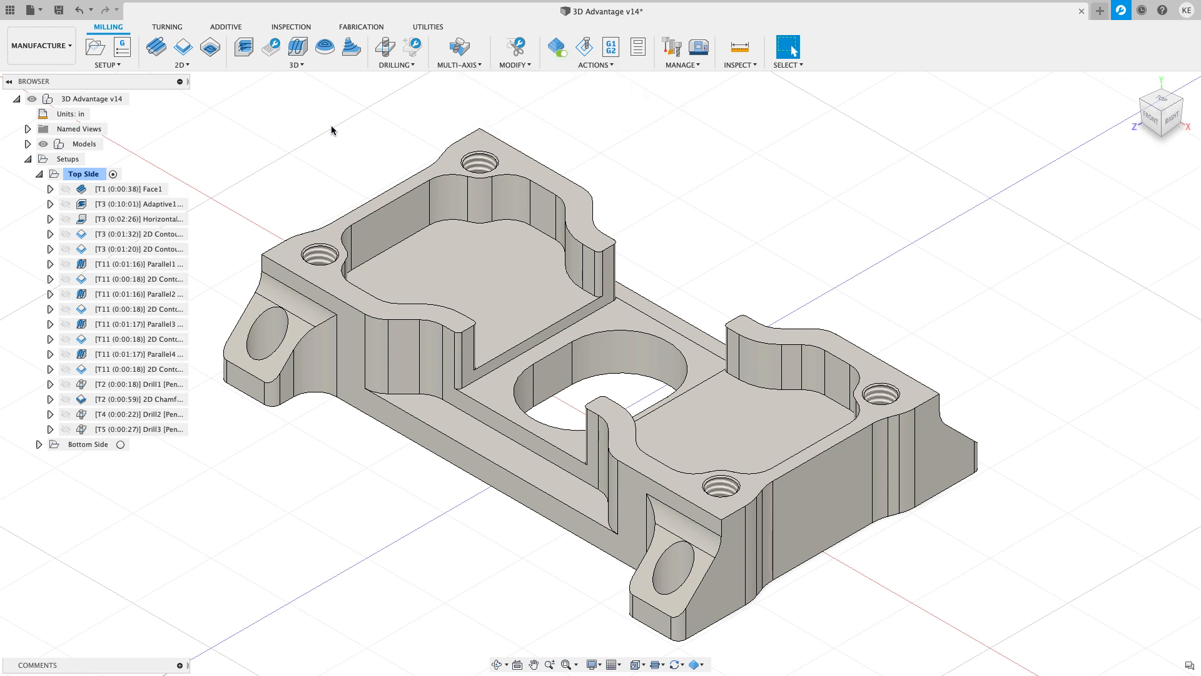
# View the in-process stock for Face1, Horizontal1, 2D Contour2, Parallel2 and the drilling operations.
pyautogui.click(130, 189)
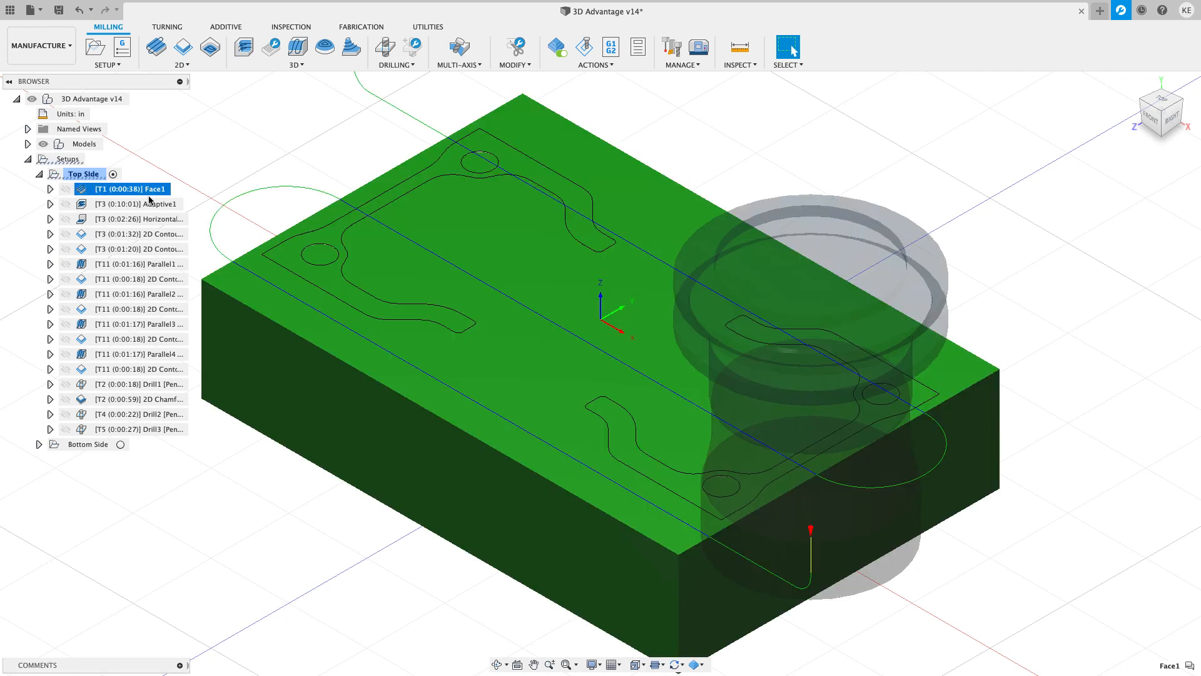
pyautogui.click(138, 218)
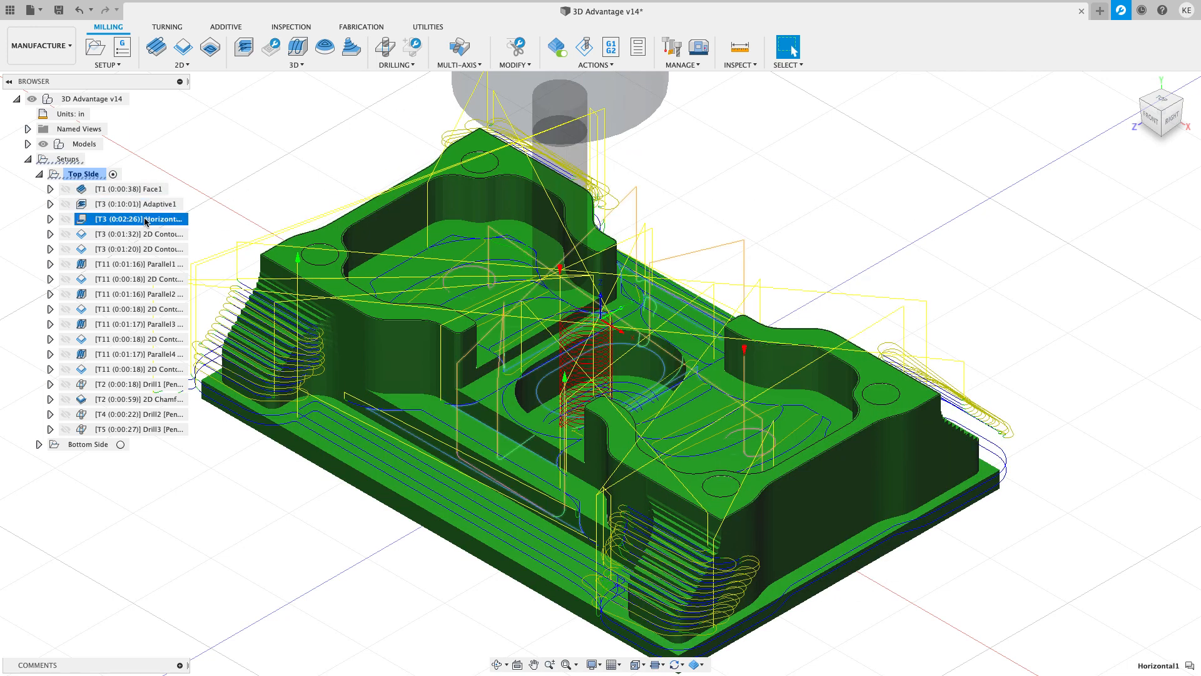
pyautogui.click(138, 234)
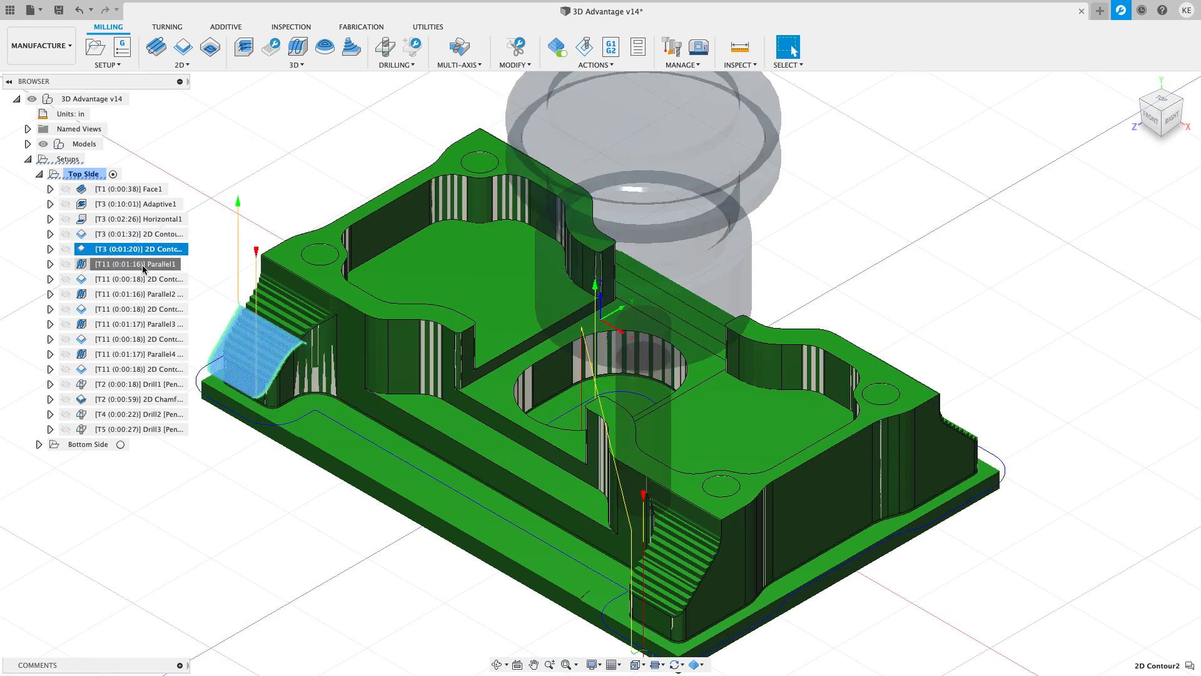
pyautogui.click(137, 294)
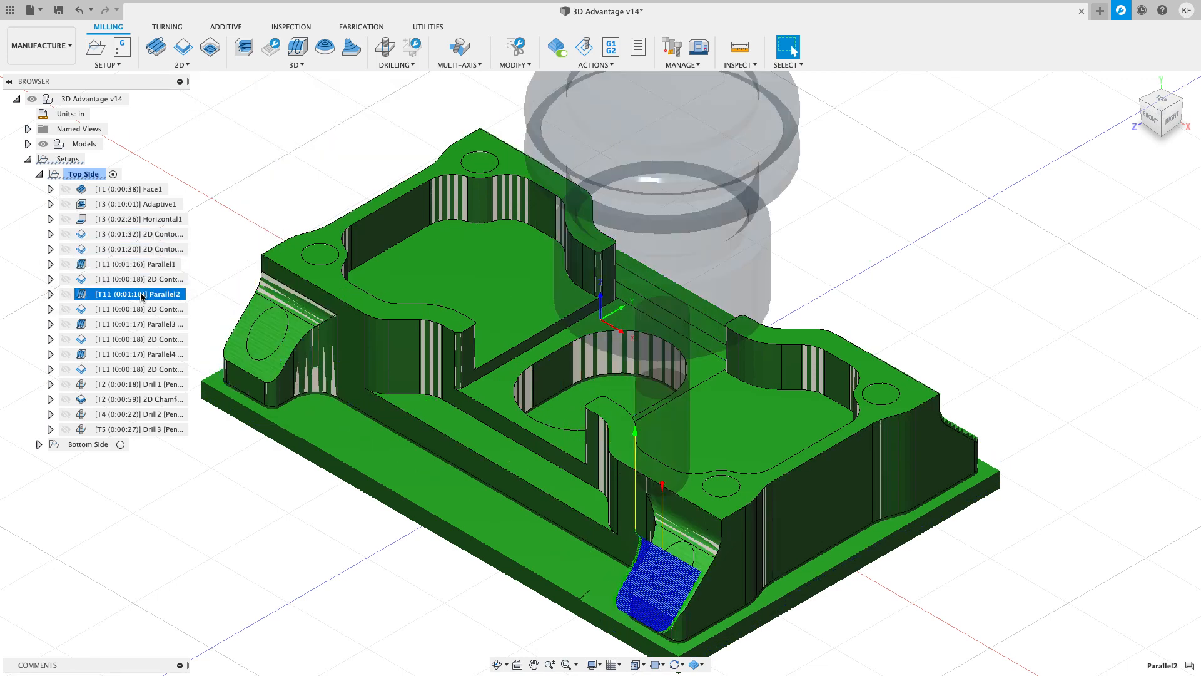
pyautogui.click(139, 323)
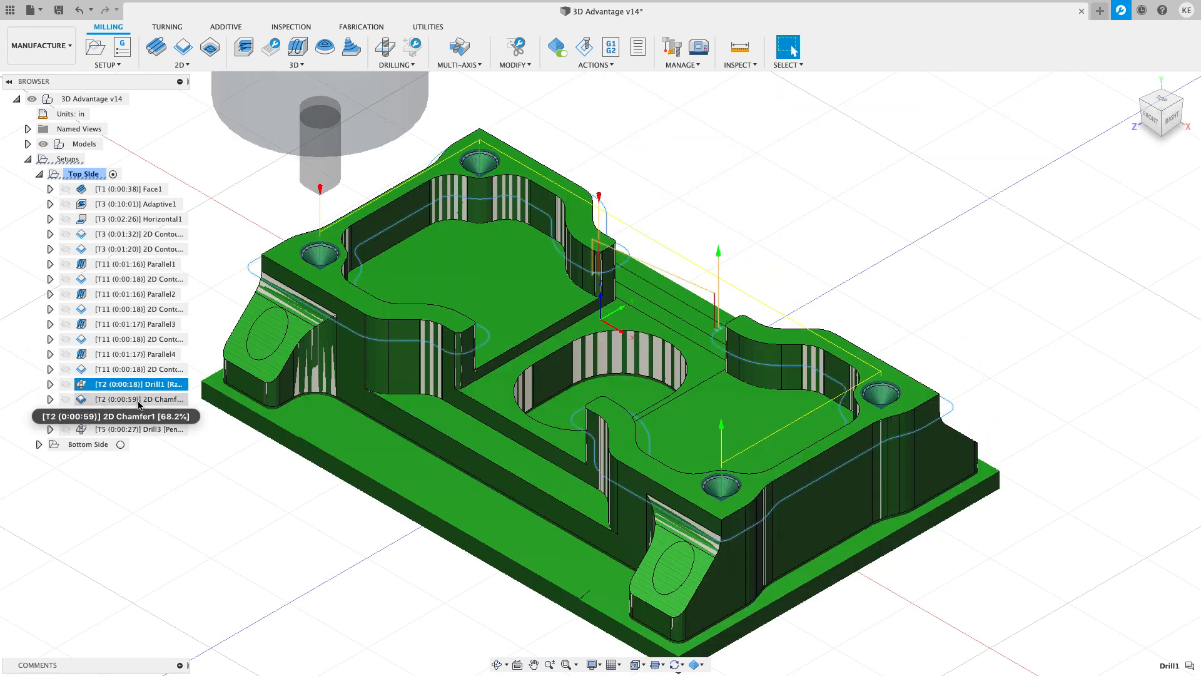
pyautogui.click(138, 397)
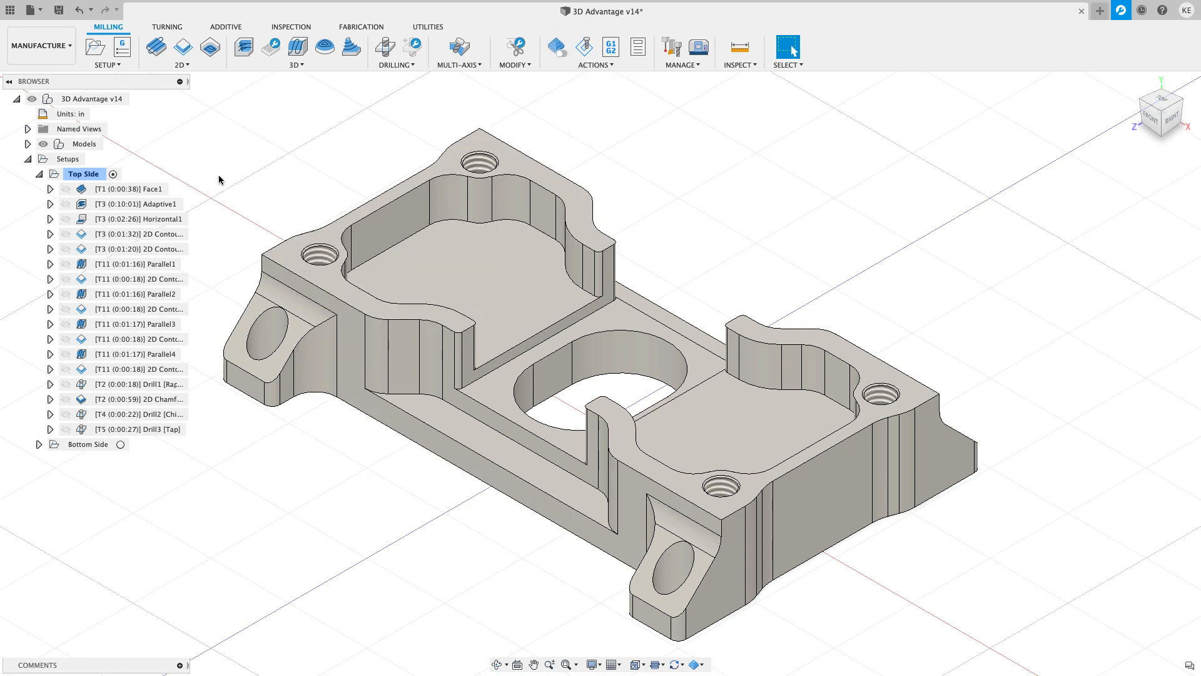
# Show Adaptive1's in-process stock, clear the preview and switch off Display in process stock (F8).
pyautogui.click(140, 203)
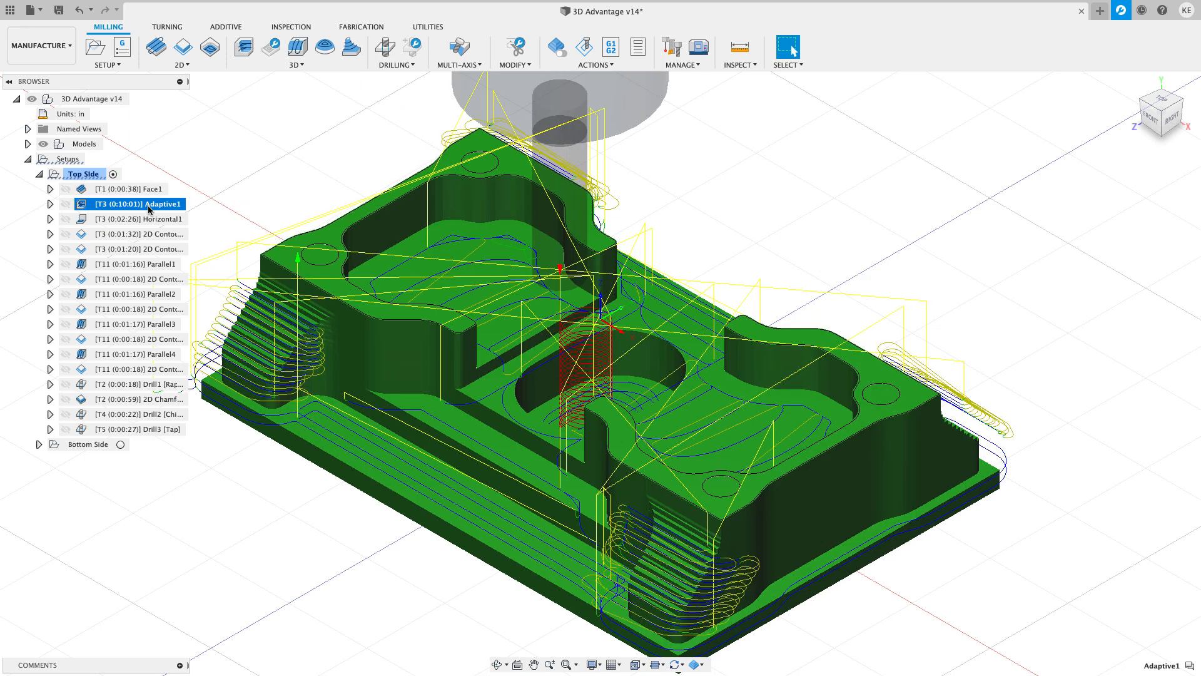
pyautogui.click(139, 234)
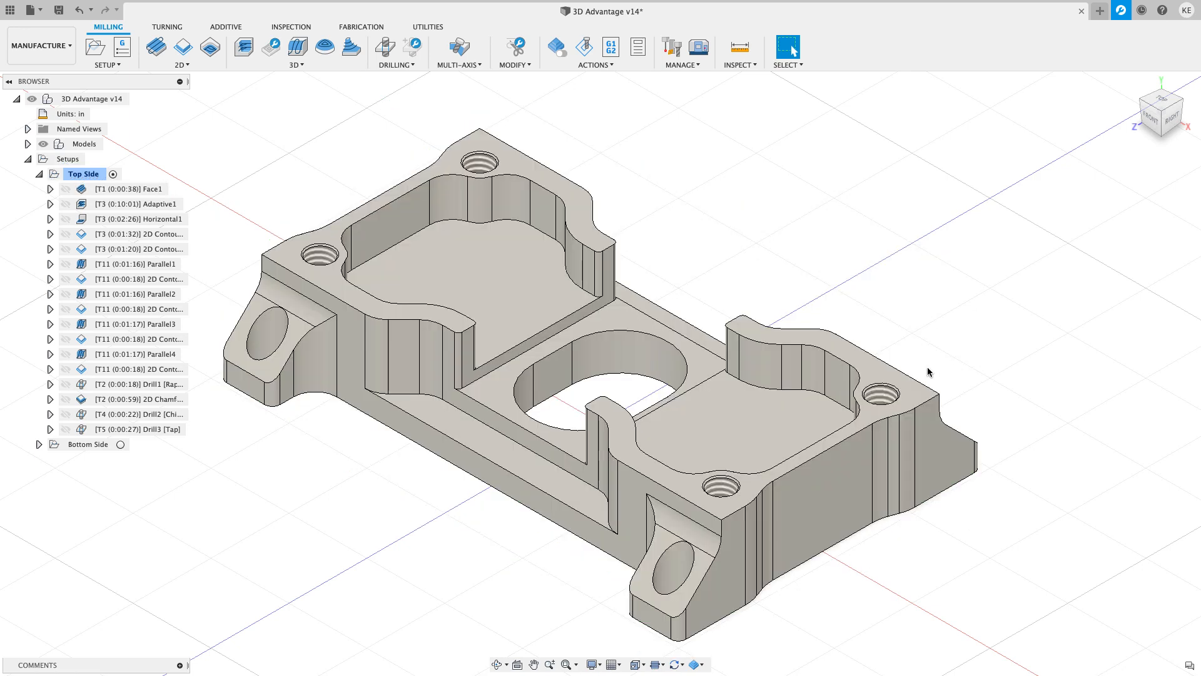
pyautogui.moveTo(693, 663)
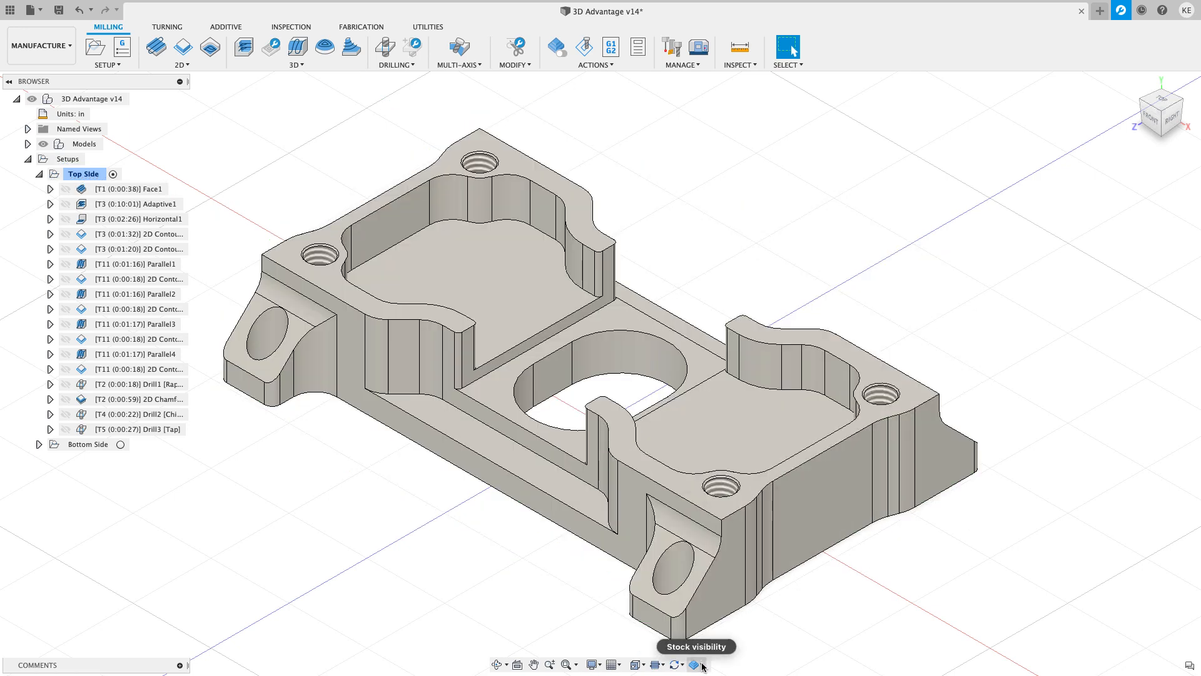
pyautogui.click(695, 664)
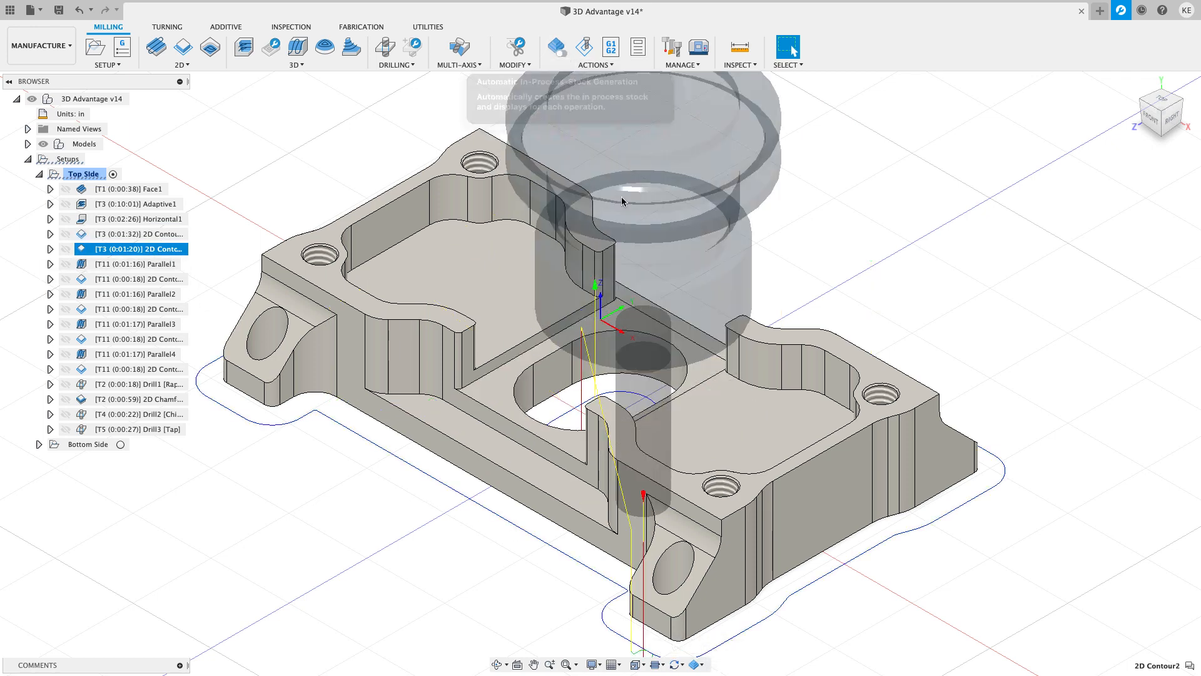
# Switch Display in process stock back on and select the Top Side setup.
pyautogui.click(694, 664)
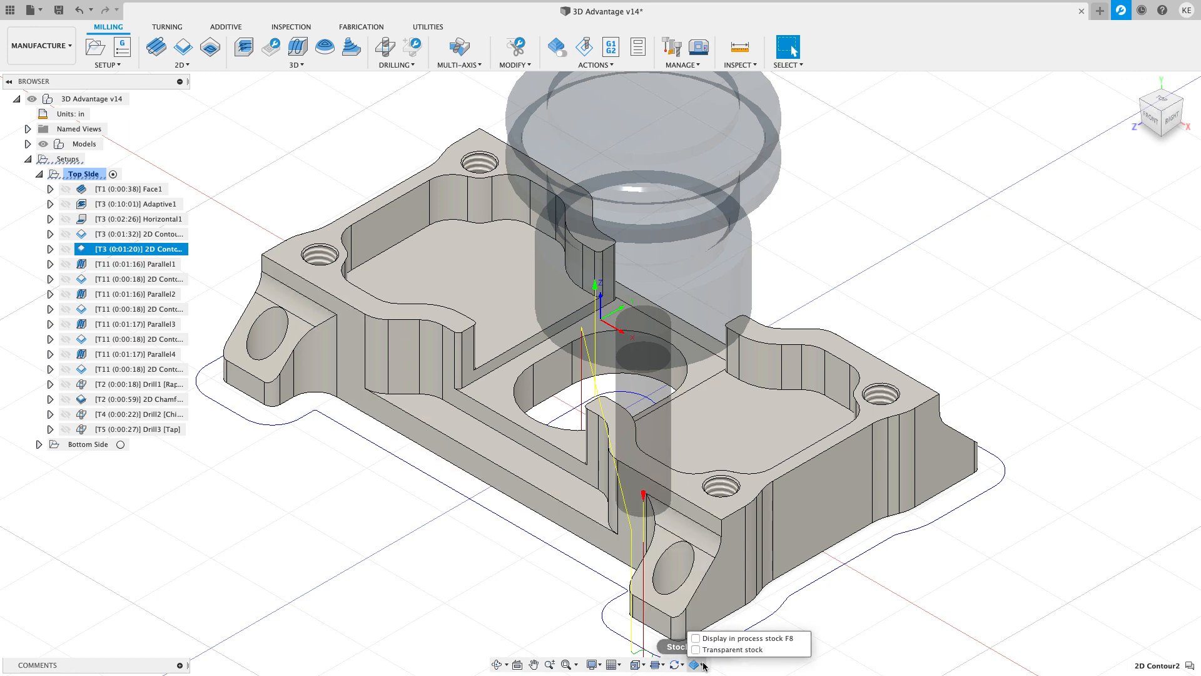
pyautogui.click(696, 640)
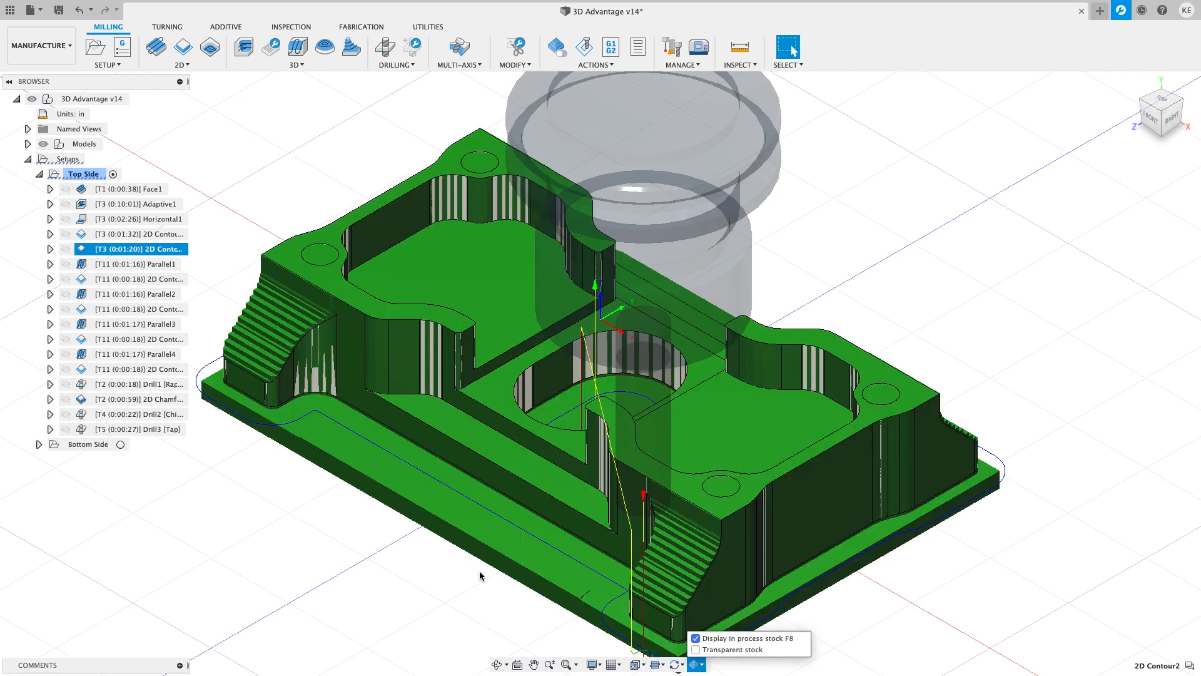
pyautogui.click(83, 174)
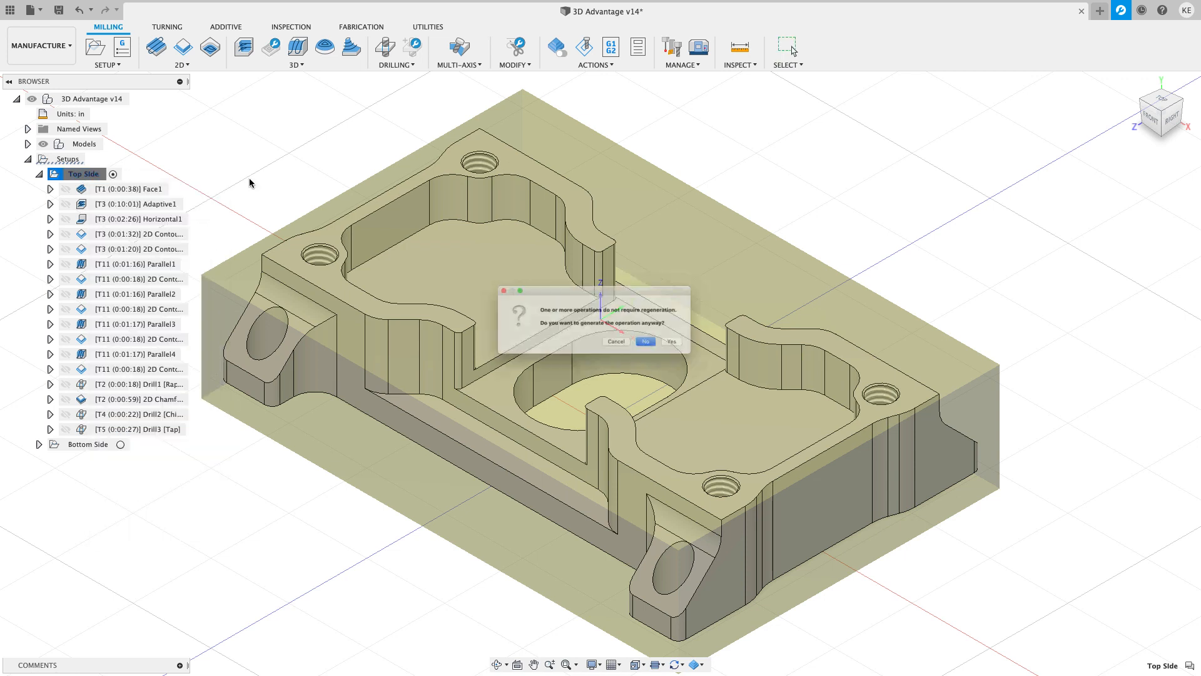
# Answer the regeneration prompt so Top Side shows the bracket inside its stock block.
pyautogui.click(646, 341)
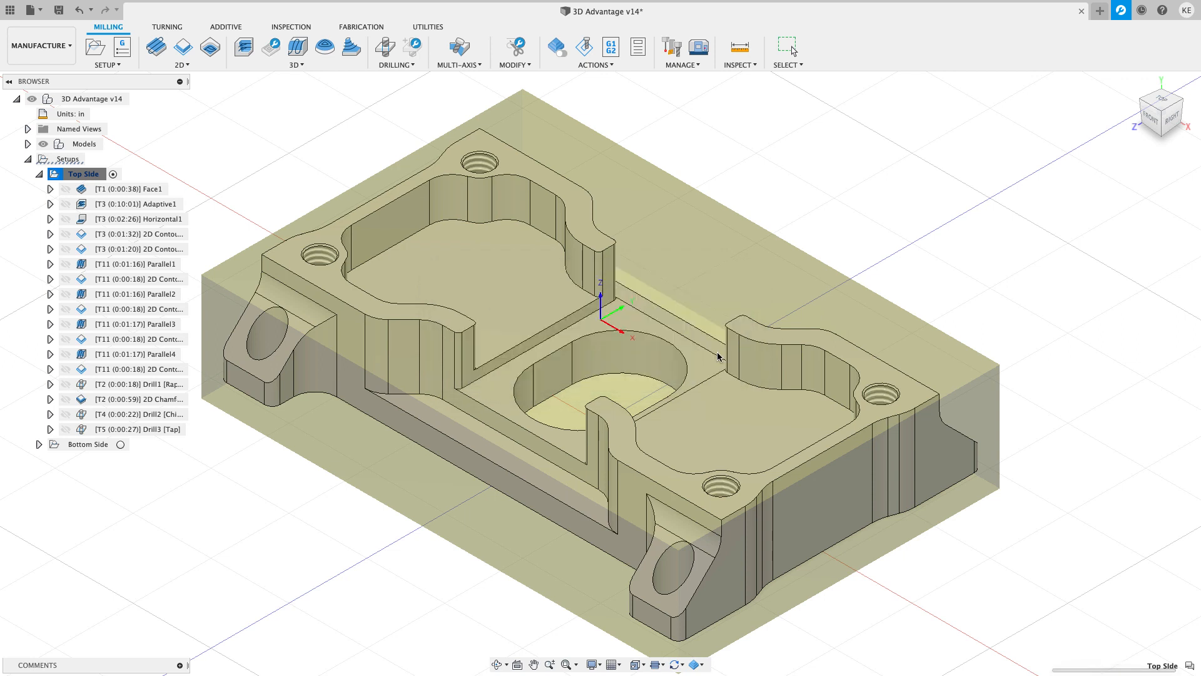
pyautogui.moveTo(817, 296)
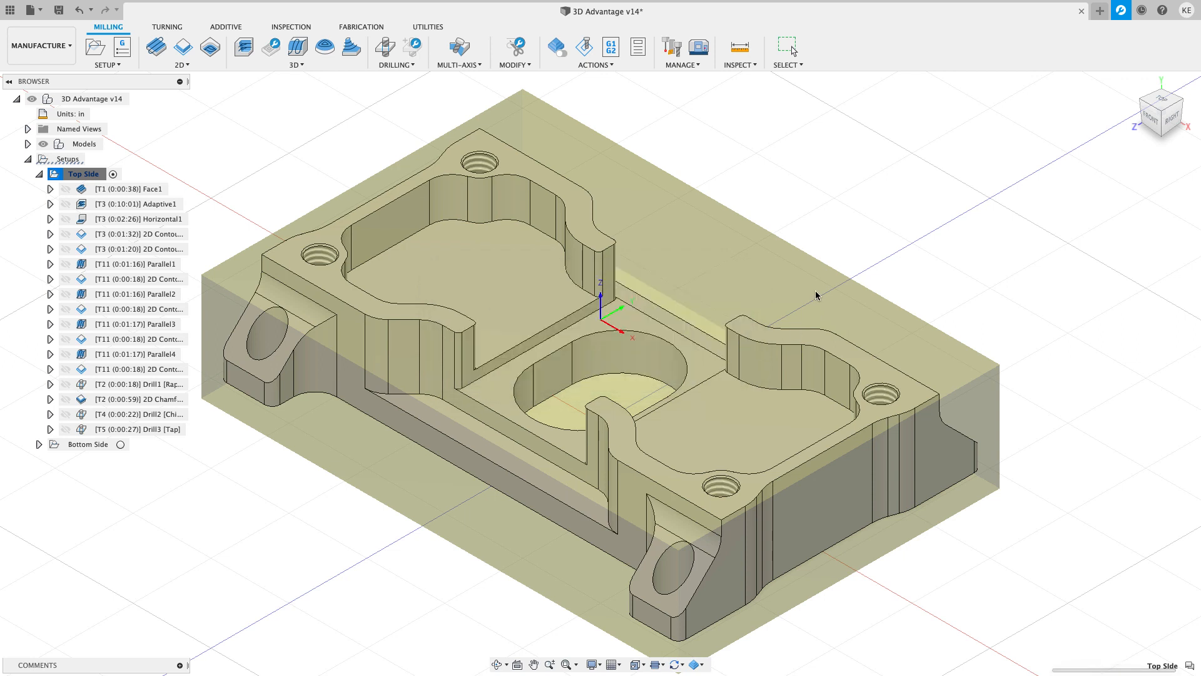
pyautogui.moveTo(563, 57)
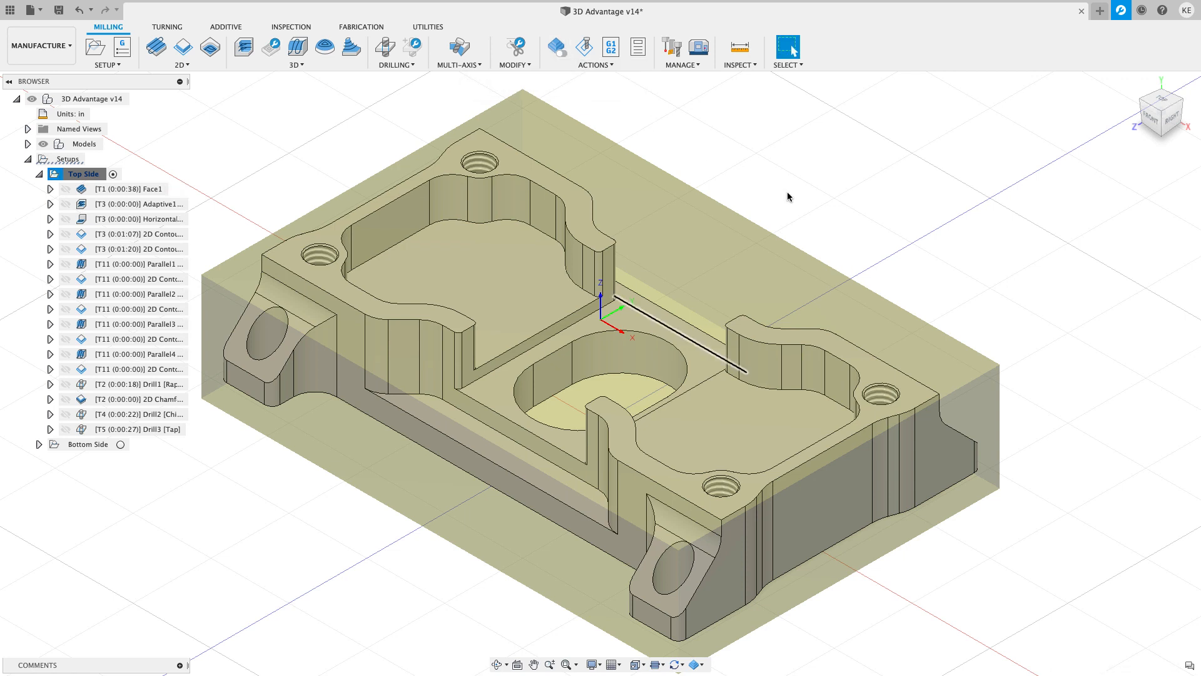
# Hide the in-process stock, then preview Adaptive1, 2D Contour1 and Parallel2 on the bare bracket.
pyautogui.click(694, 663)
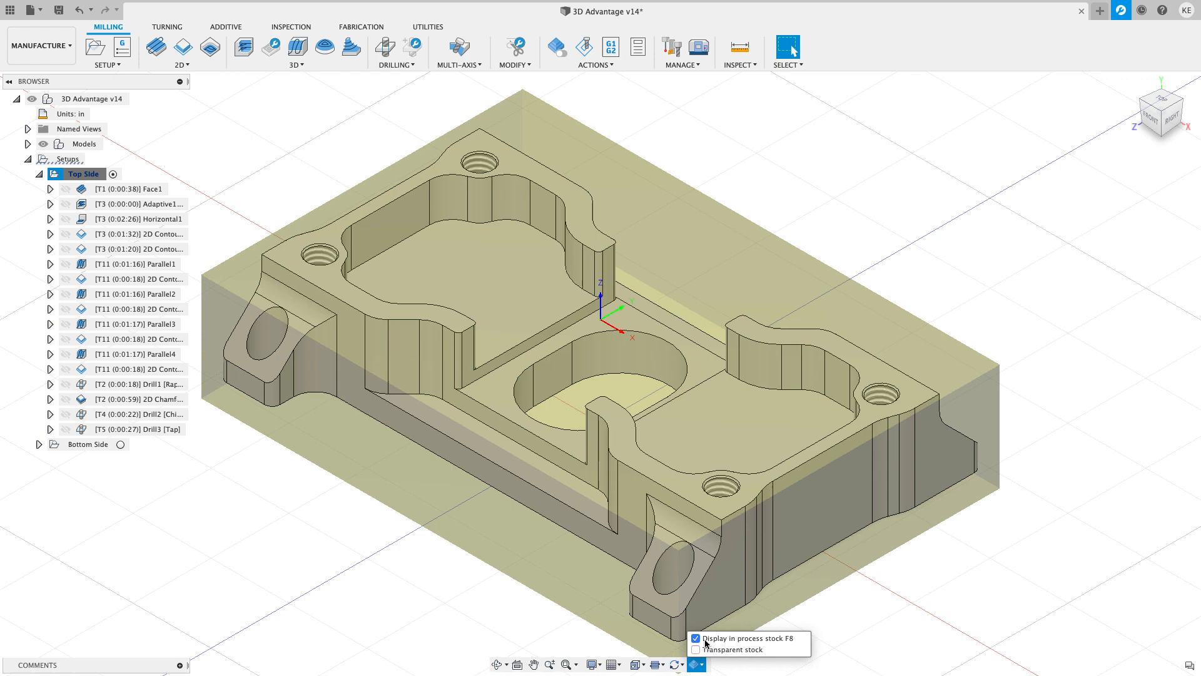
pyautogui.click(695, 638)
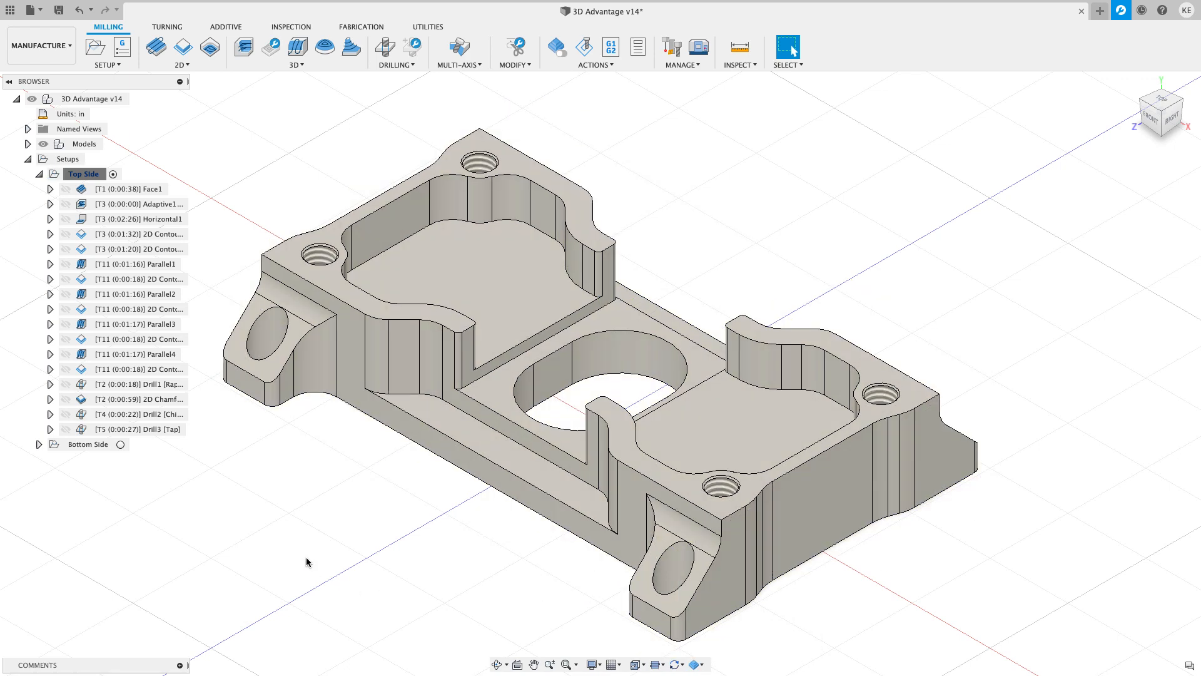
pyautogui.click(137, 204)
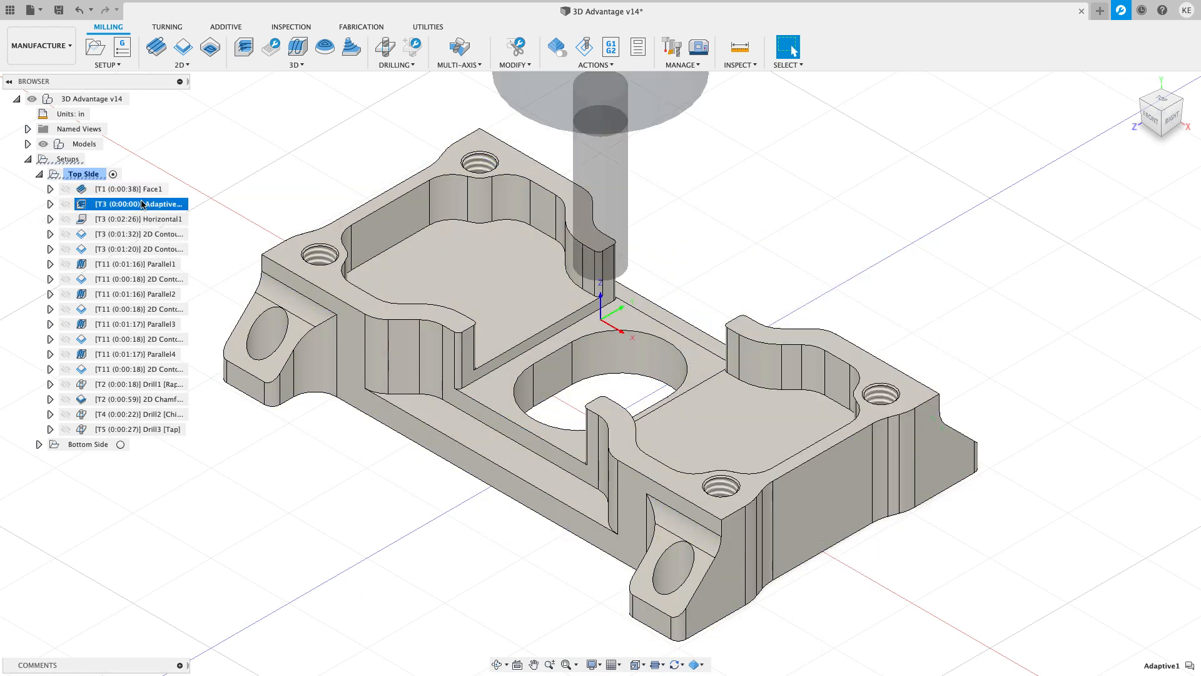
pyautogui.click(138, 234)
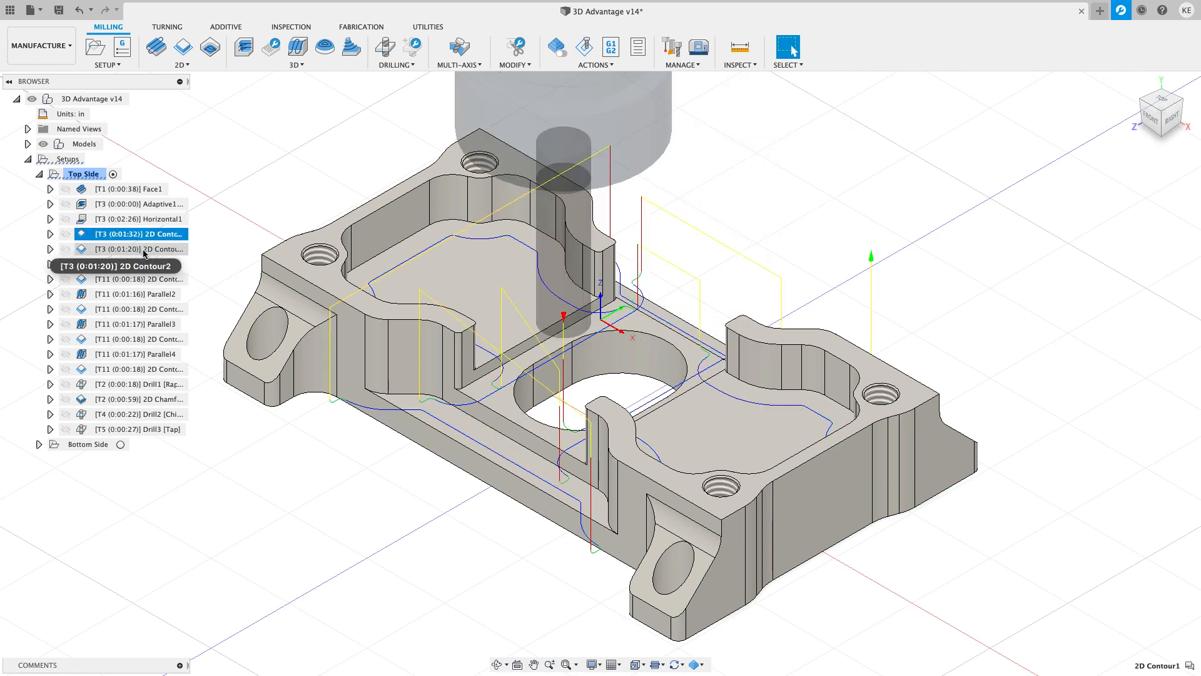
pyautogui.click(138, 293)
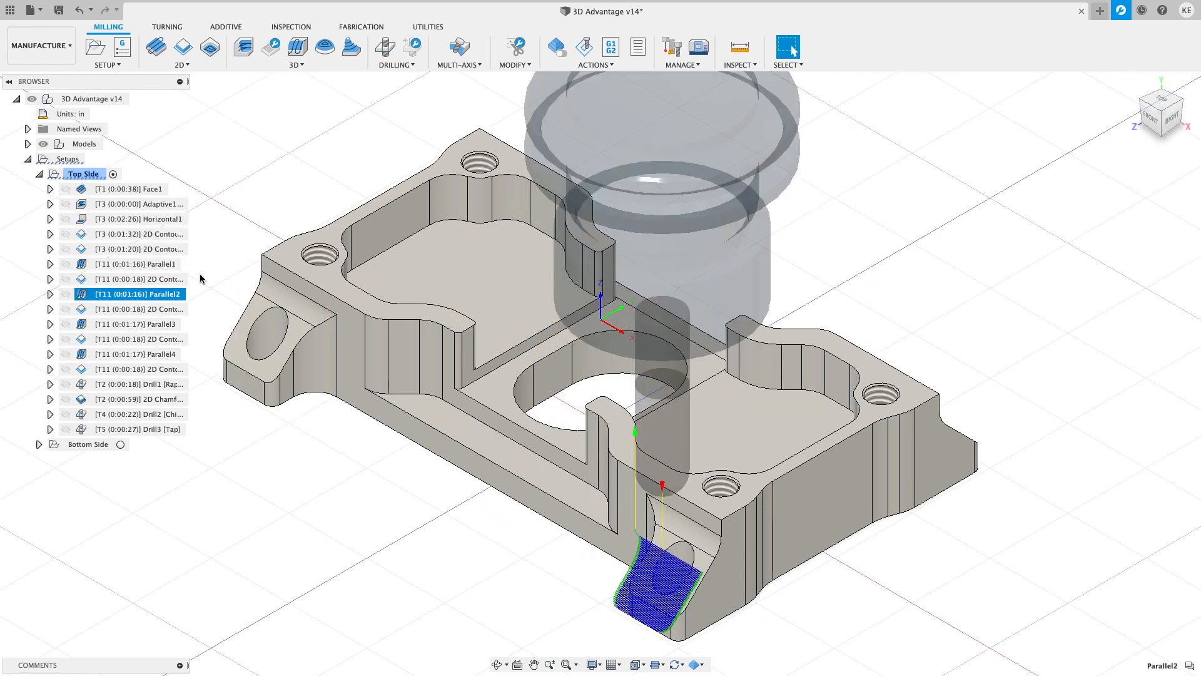
pyautogui.moveTo(437, 123)
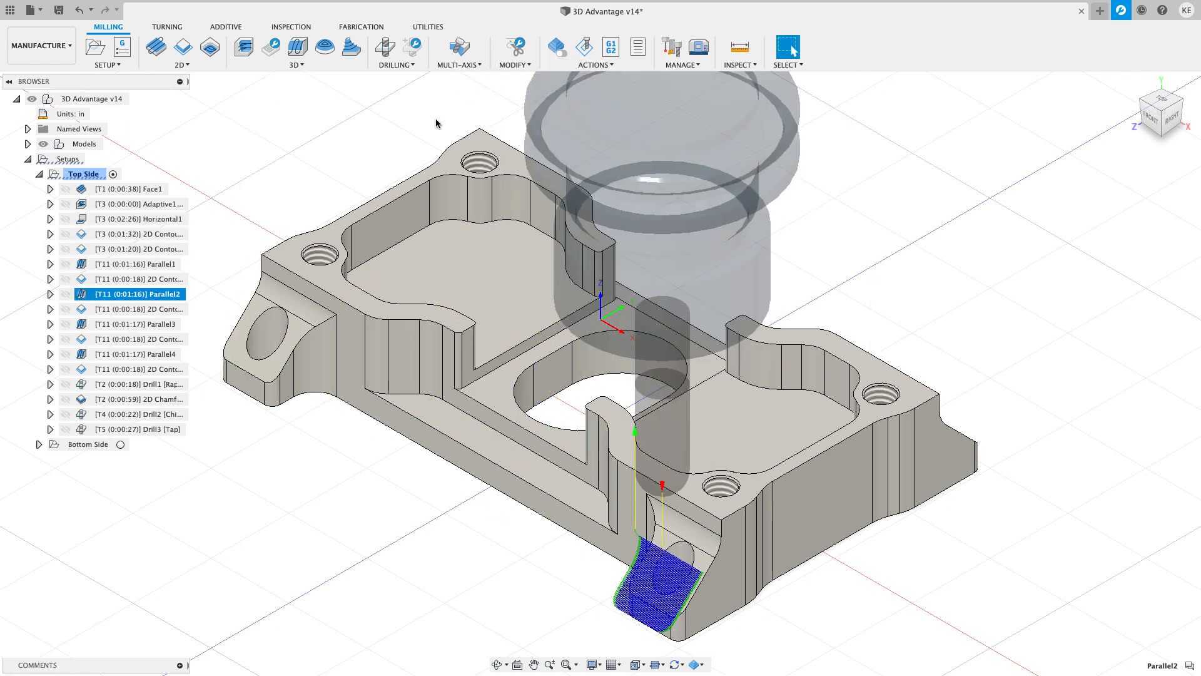
pyautogui.moveTo(556, 48)
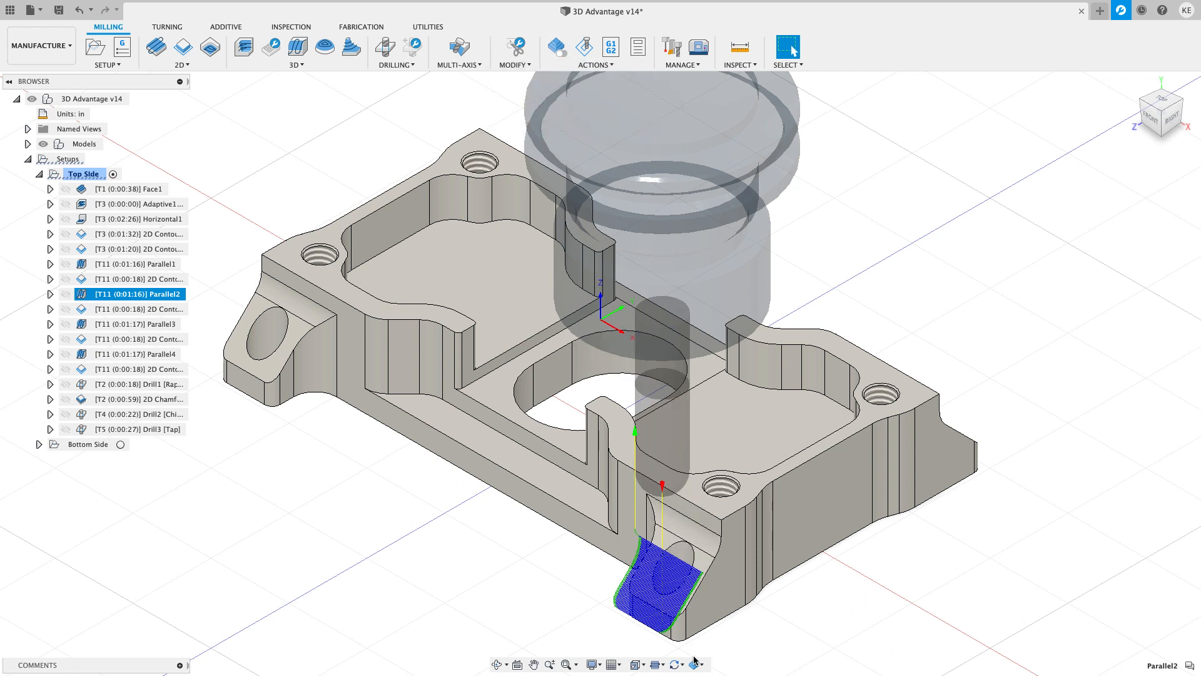
# Toggle Display in-process stock on again and preview Adaptive1 with its remaining stock.
pyautogui.click(695, 663)
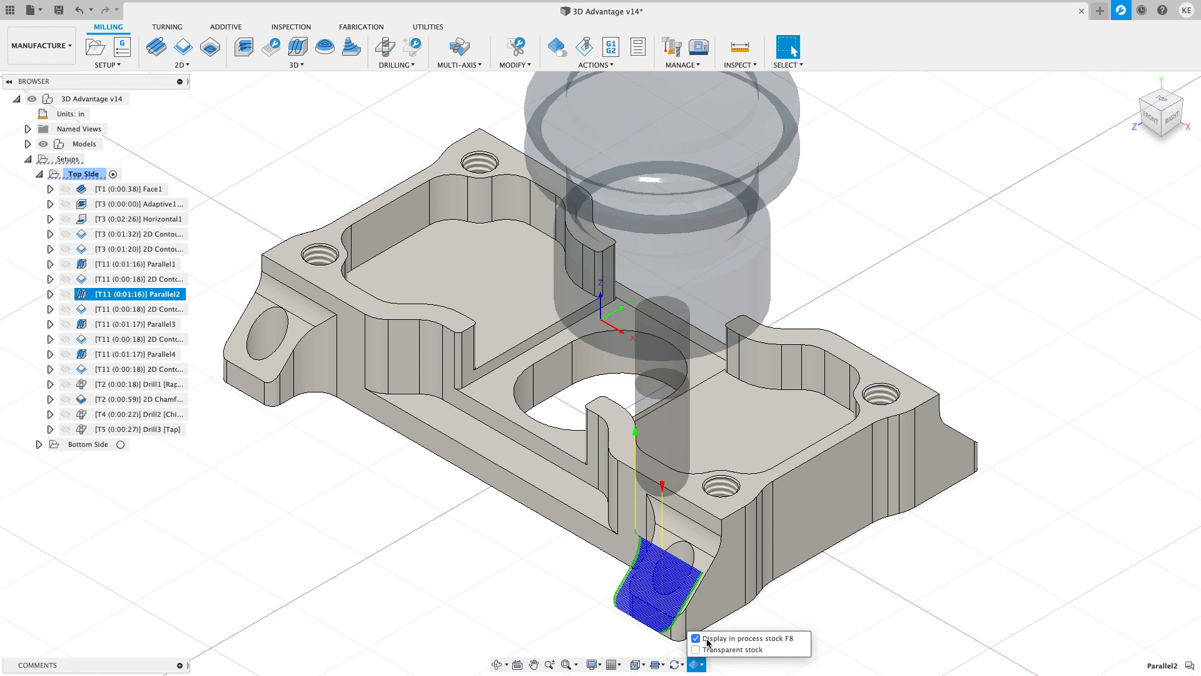
pyautogui.click(697, 638)
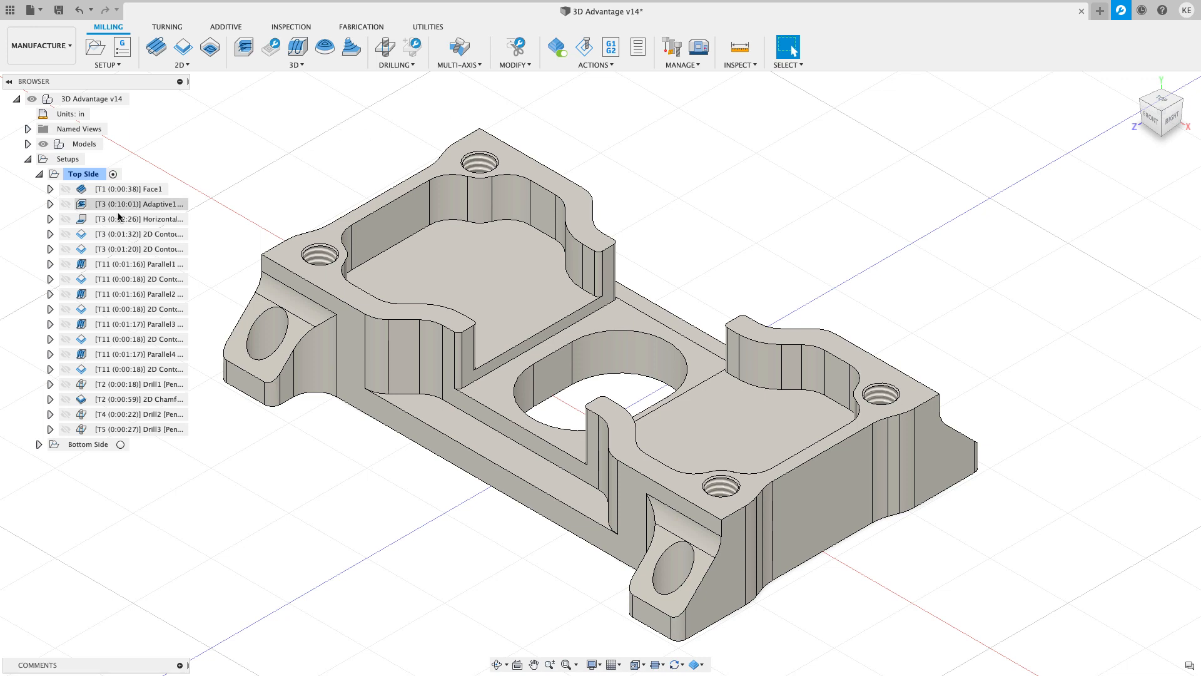
pyautogui.click(138, 204)
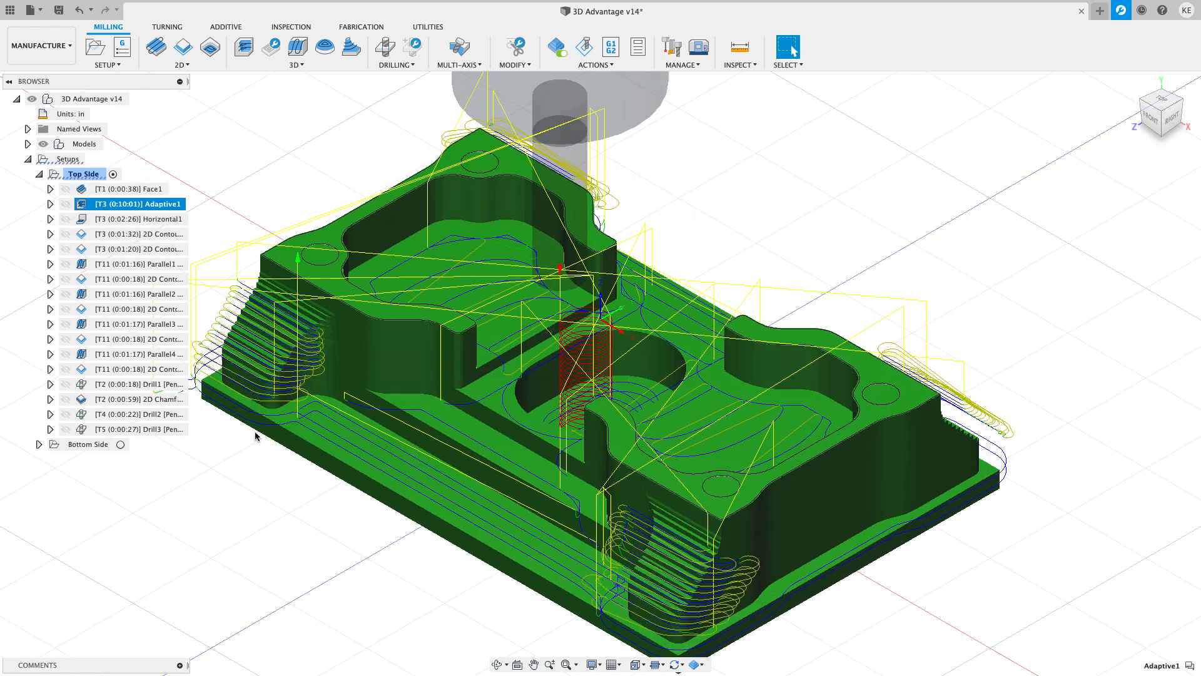
# Clear the selection, preview Adaptive1 again, then show Face1 on its uncut green stock block.
pyautogui.click(694, 664)
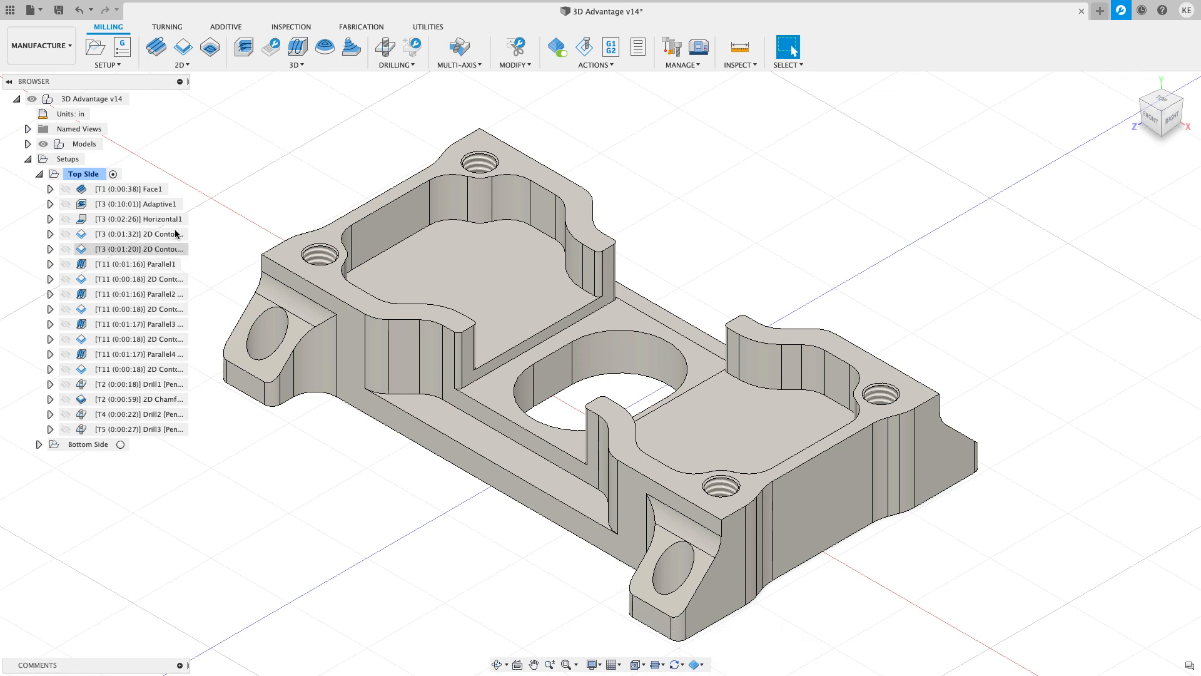
pyautogui.click(139, 203)
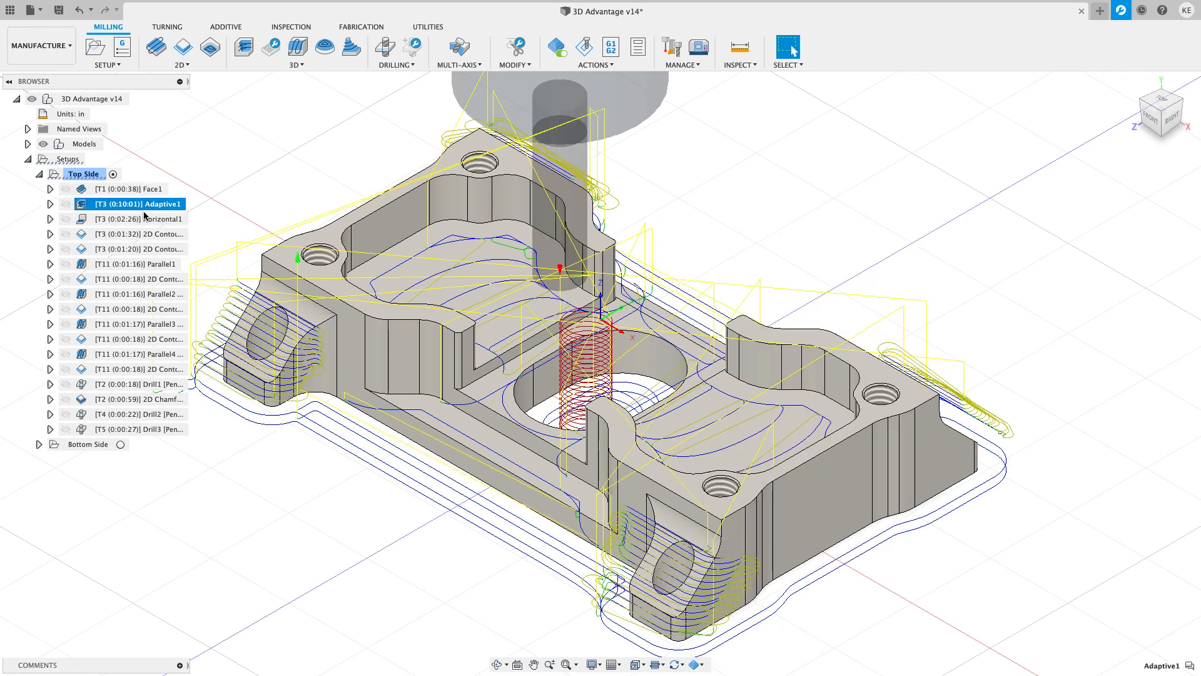
pyautogui.click(139, 234)
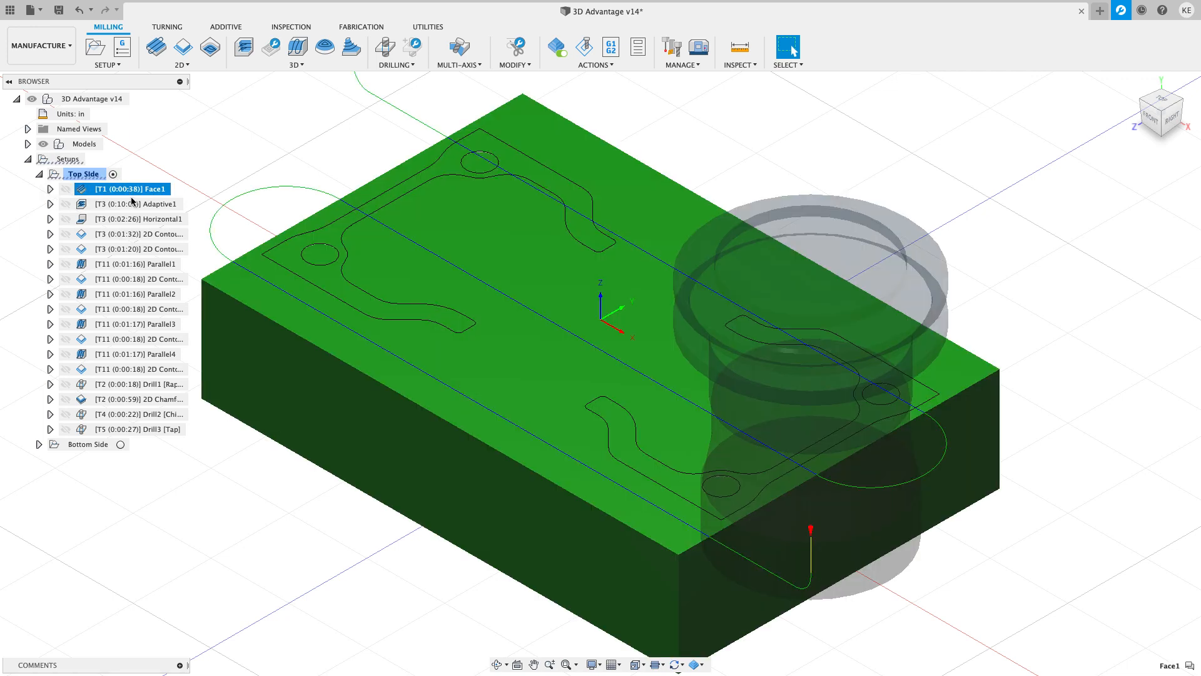
# Step through Horizontal1, Parallel1 and Parallel2 with remaining stock shown on the bracket.
pyautogui.click(142, 218)
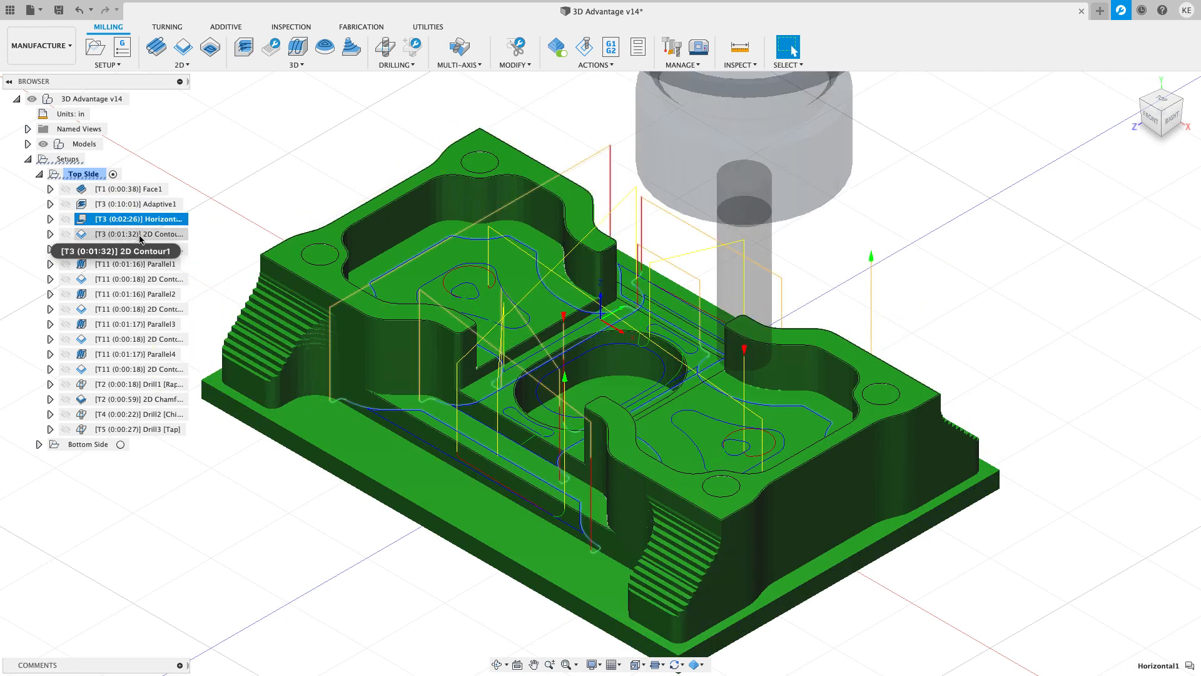
pyautogui.click(140, 248)
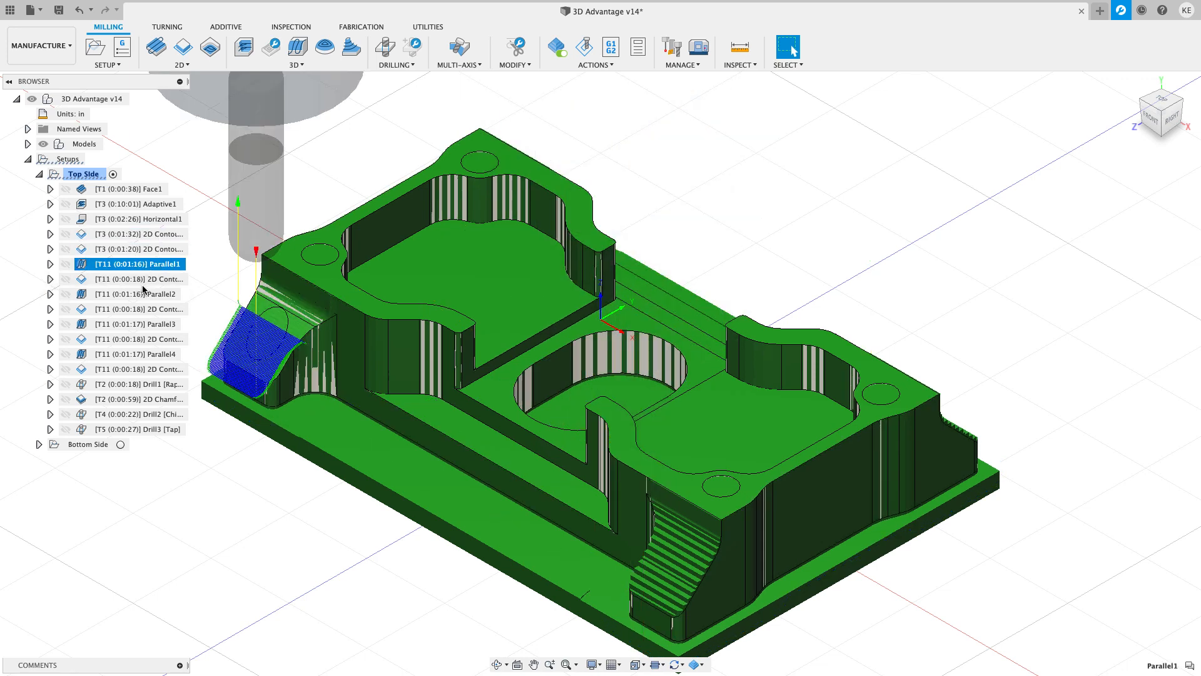
pyautogui.click(138, 293)
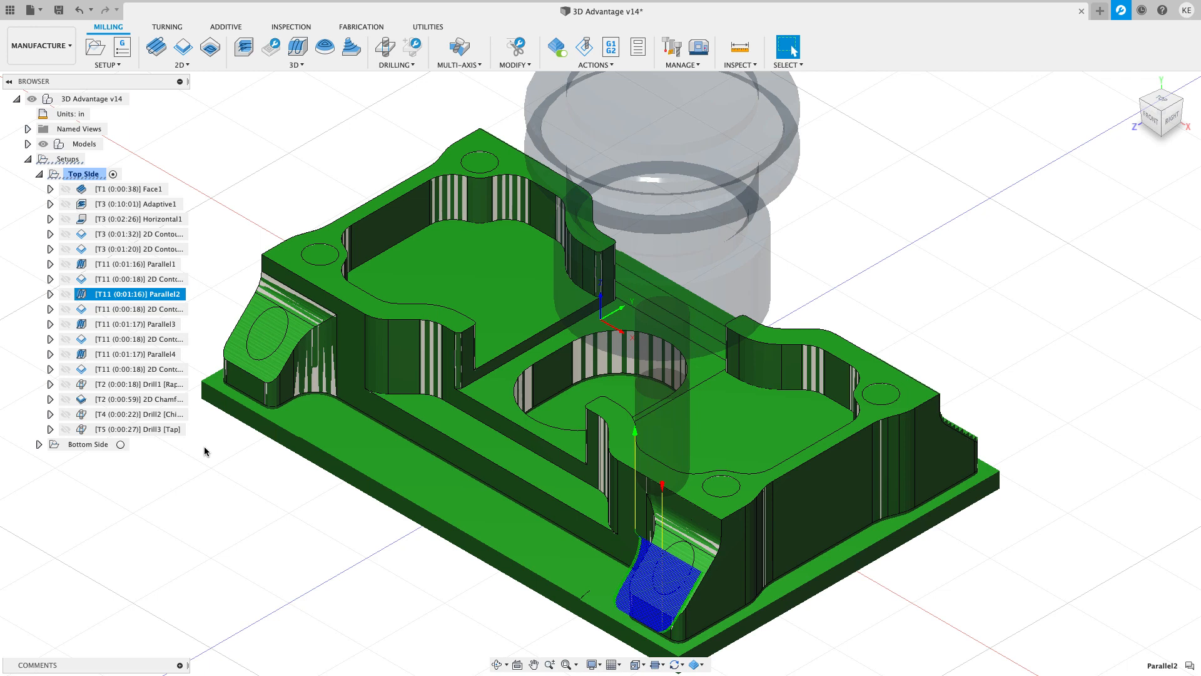
pyautogui.moveTo(801, 210)
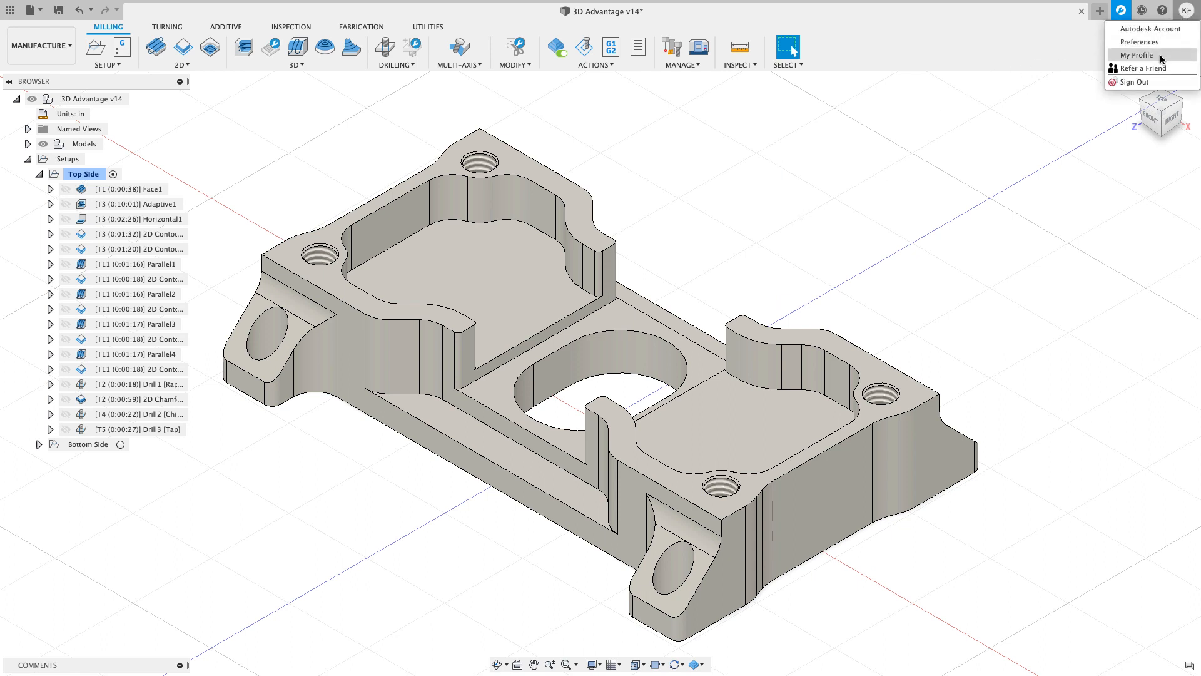
# Open Preferences on Preview Features and filter the list to the Manufacture workspace.
pyautogui.click(761, 177)
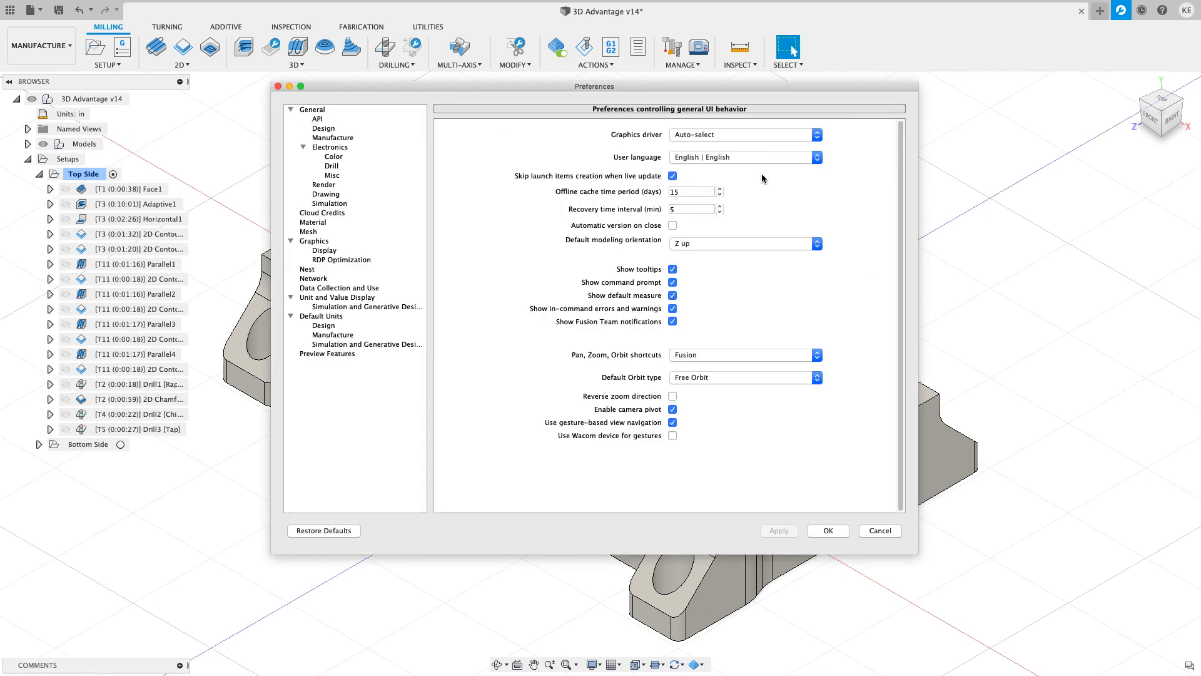
pyautogui.click(326, 353)
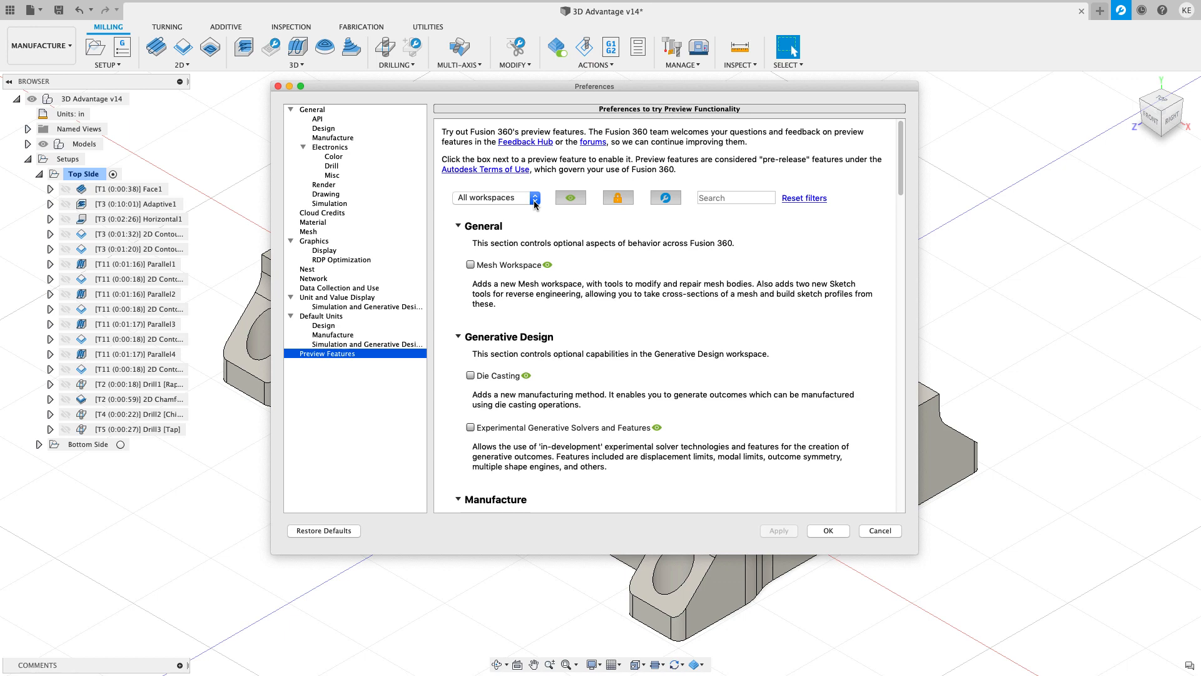
pyautogui.click(493, 197)
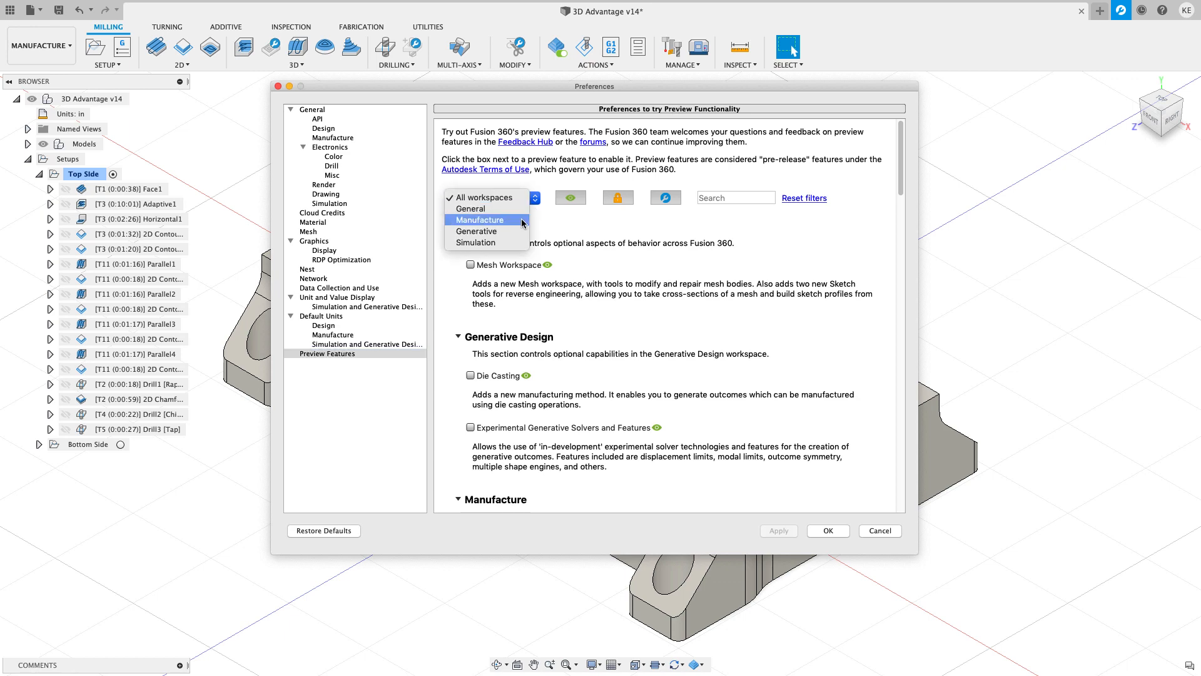
pyautogui.click(479, 220)
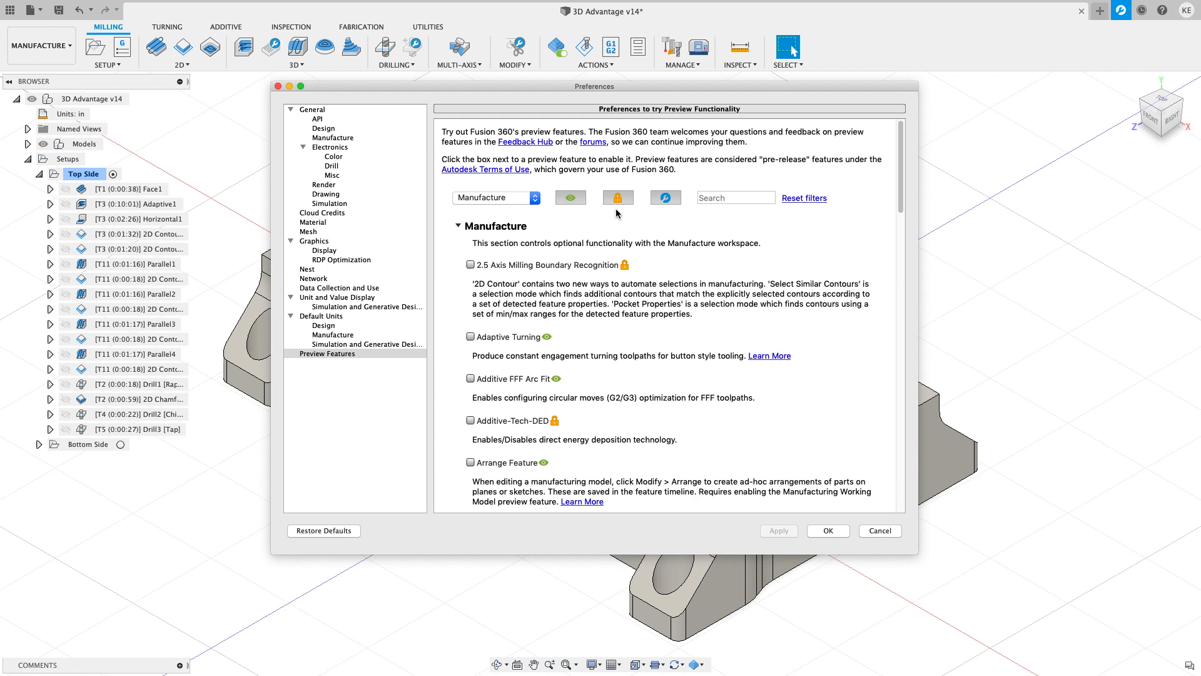
pyautogui.moveTo(651, 208)
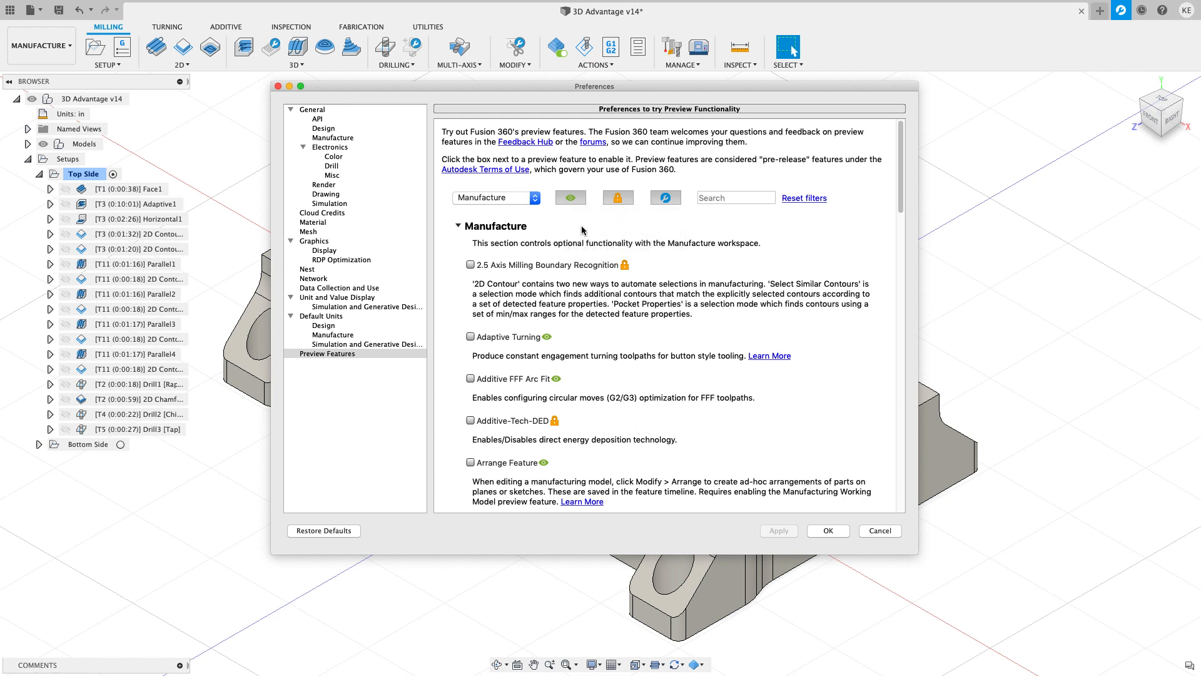
pyautogui.moveTo(614, 240)
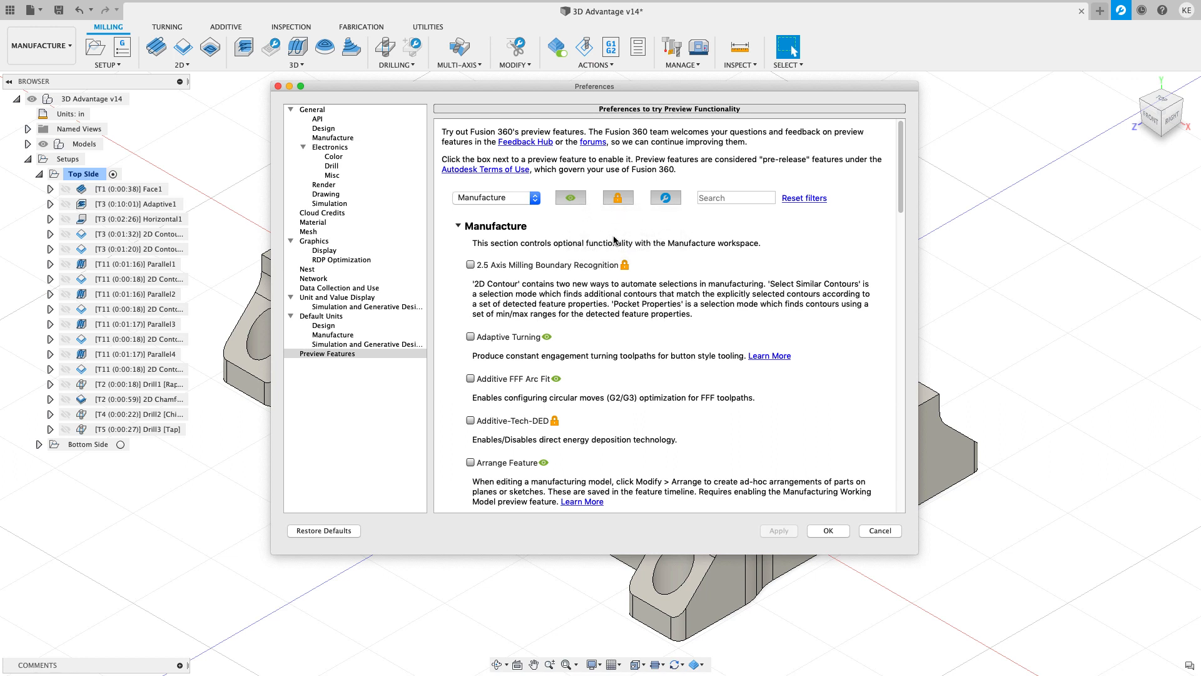
pyautogui.moveTo(617, 198)
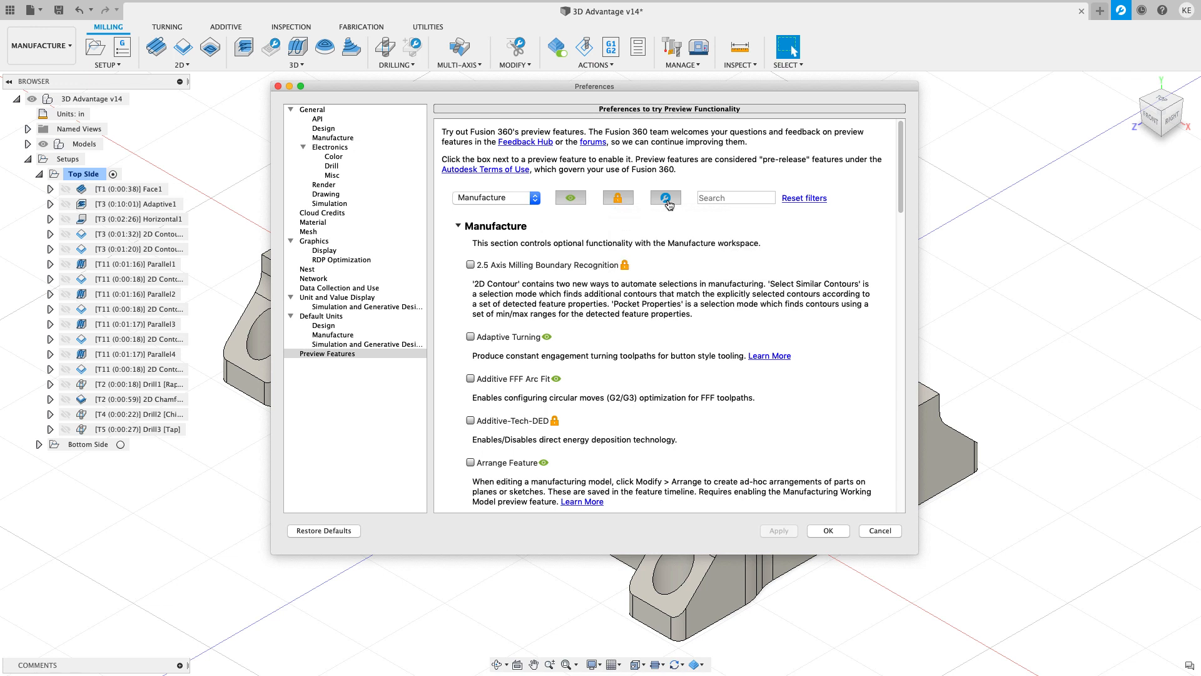
pyautogui.moveTo(664, 196)
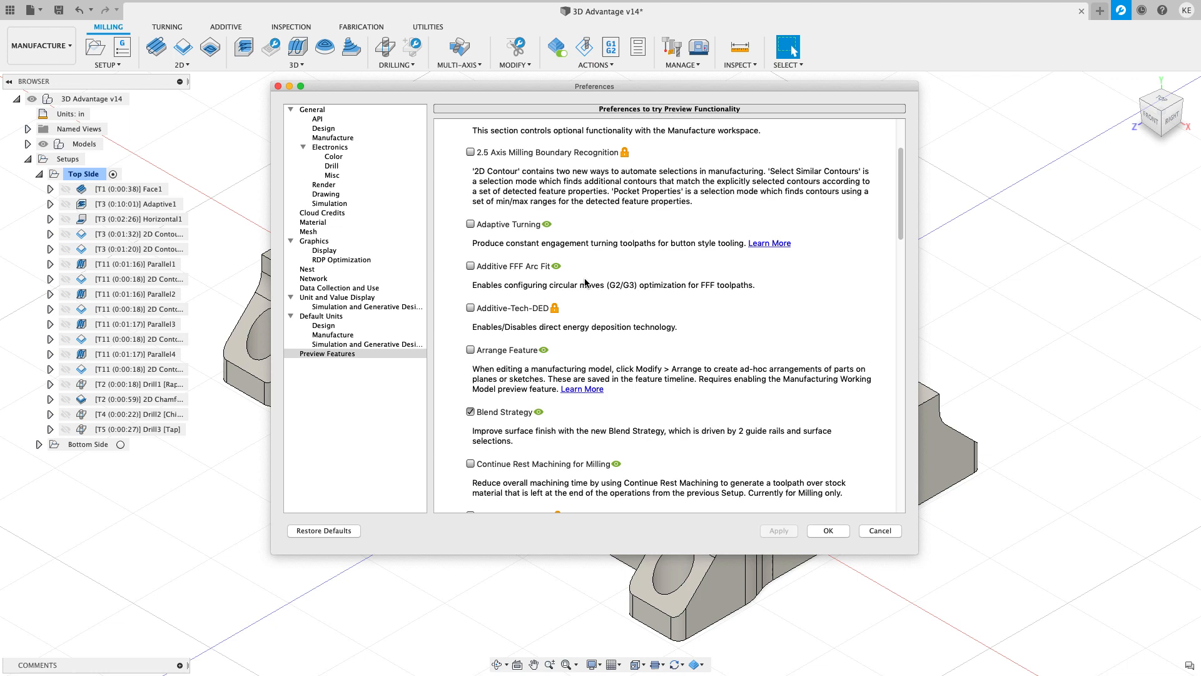
# Scroll through the Manufacture preview features past Tool Library, then close Preferences with OK.
pyautogui.scroll(-3)
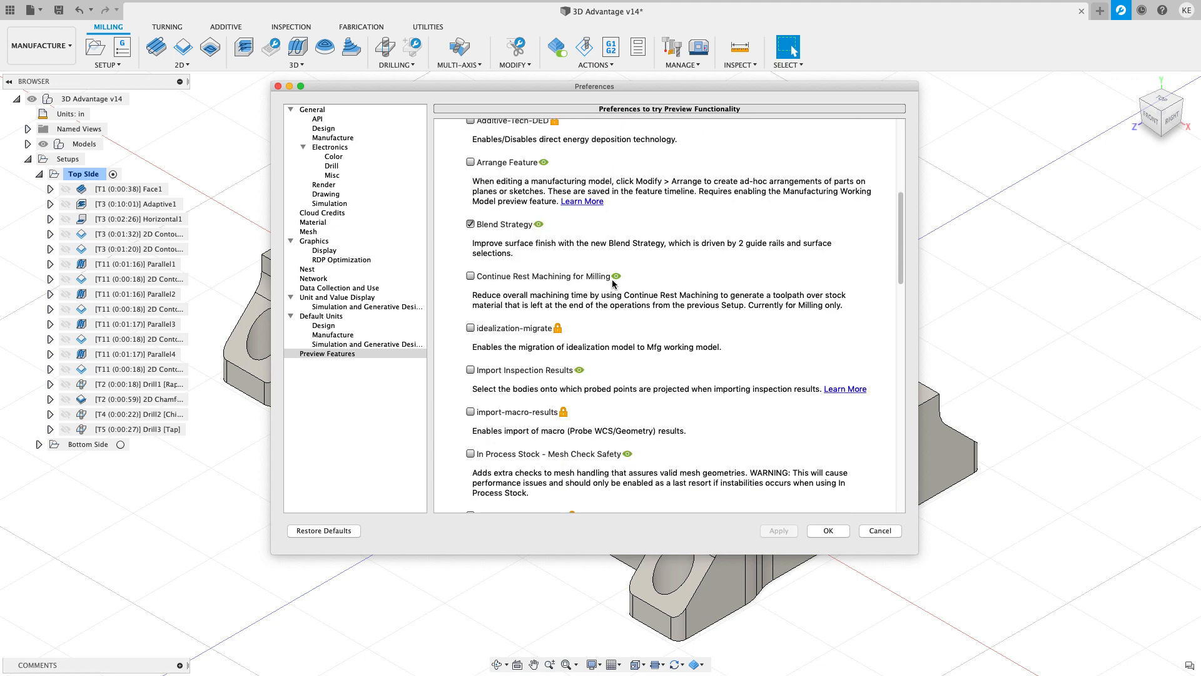
pyautogui.scroll(-3)
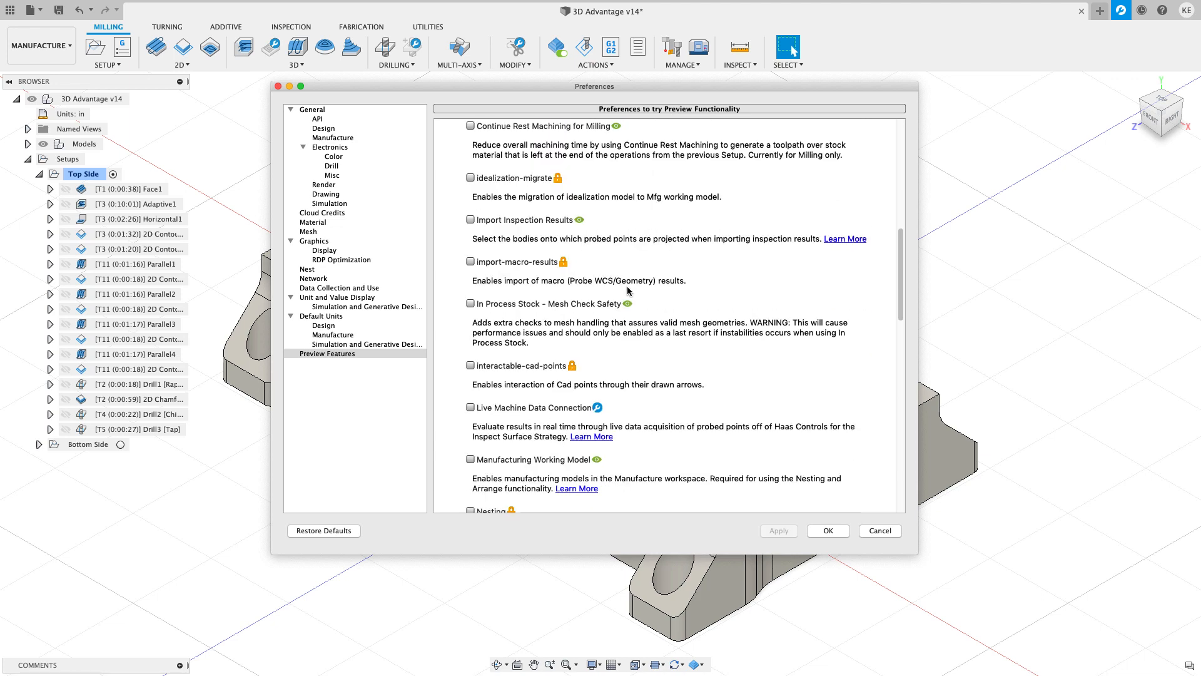
pyautogui.scroll(-3)
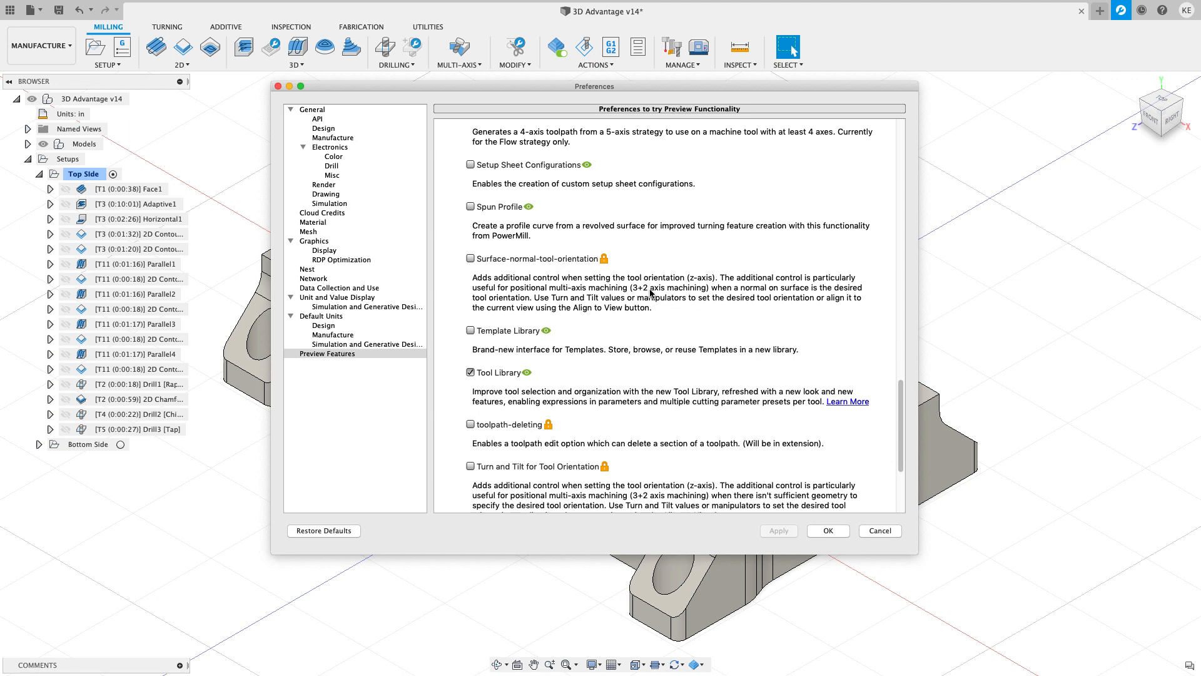
pyautogui.click(827, 530)
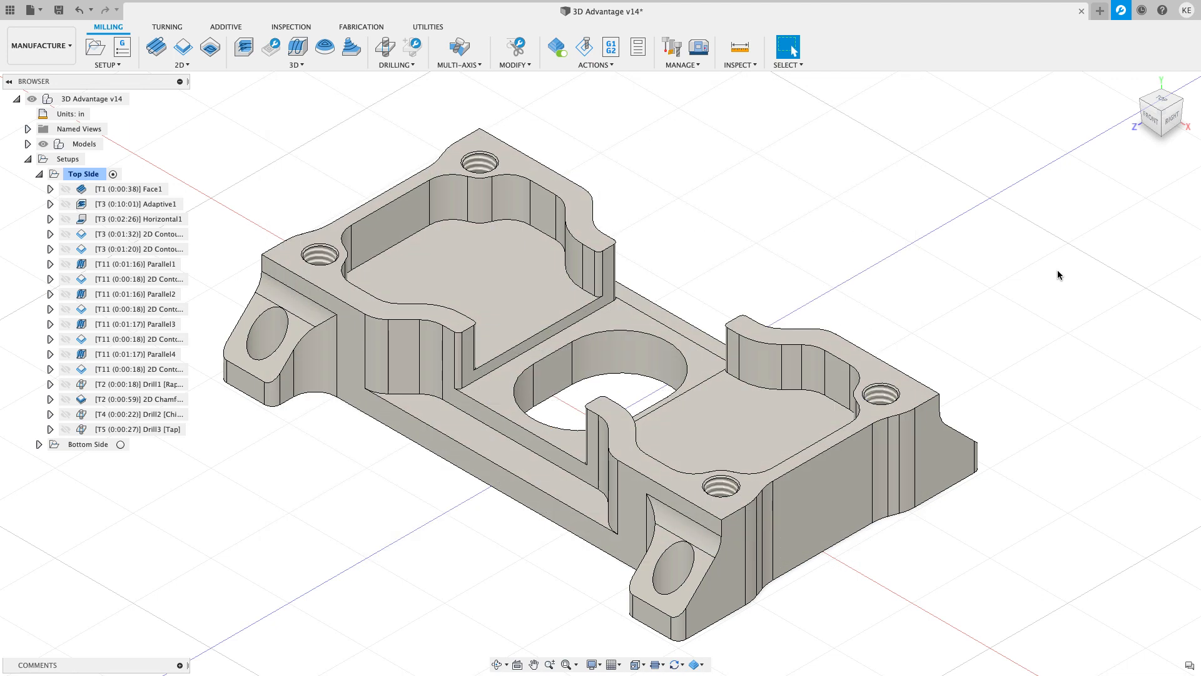